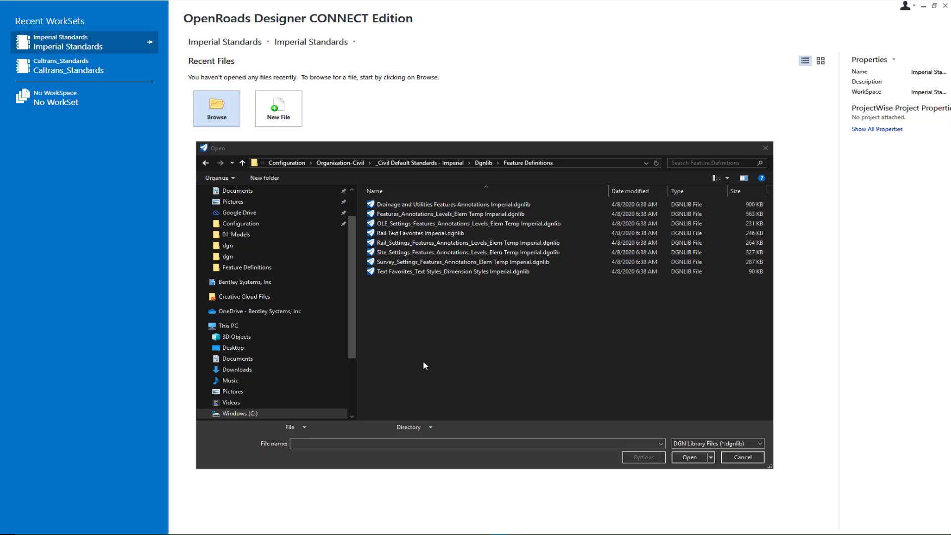
# Step: Open Features_Annotations_Levels_Elem Temp Imperial.dgnlib from the Feature Definitions folder
pyautogui.click(468, 222)
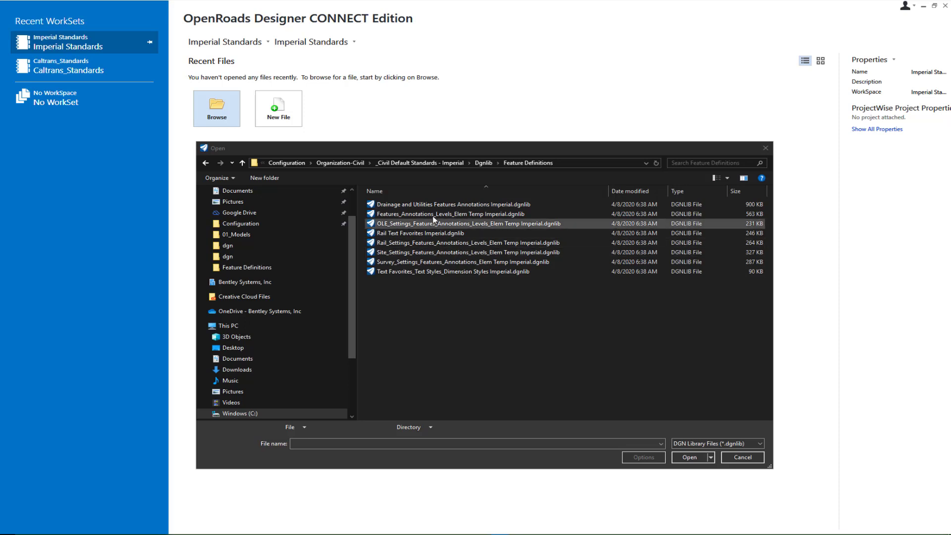
pyautogui.click(450, 214)
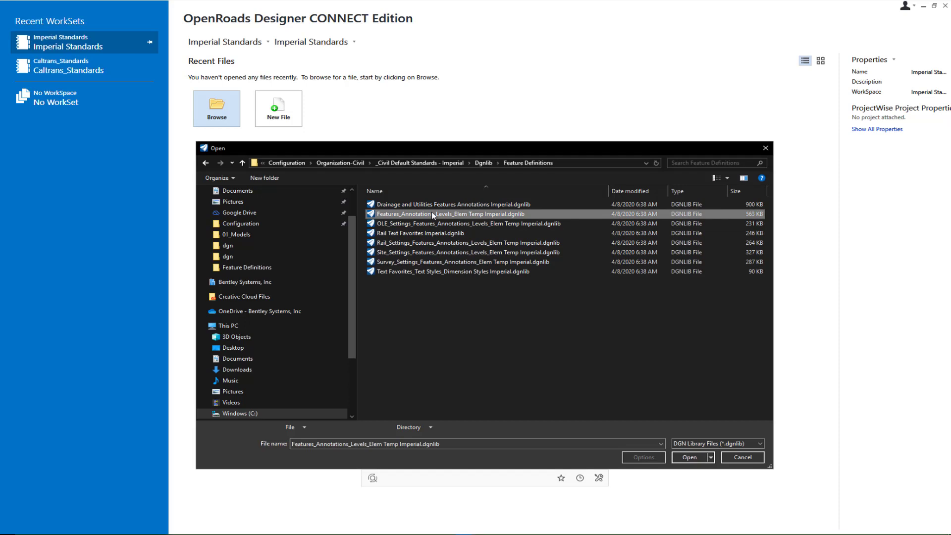
pyautogui.moveTo(672, 399)
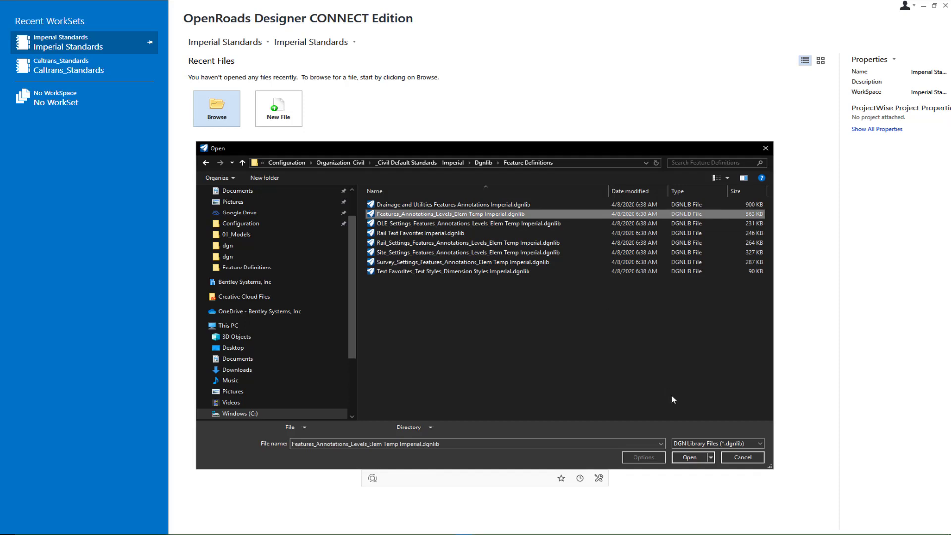
pyautogui.click(741, 457)
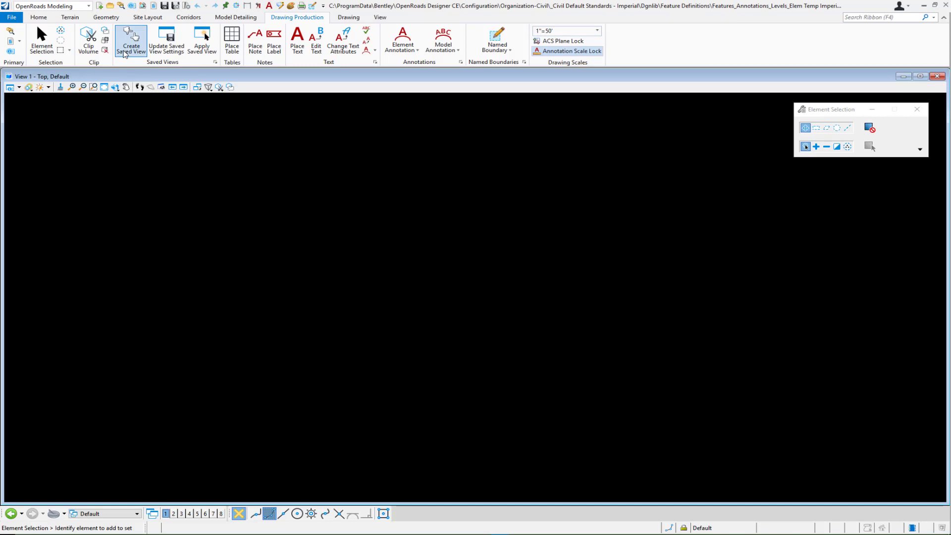
pyautogui.moveTo(121, 6)
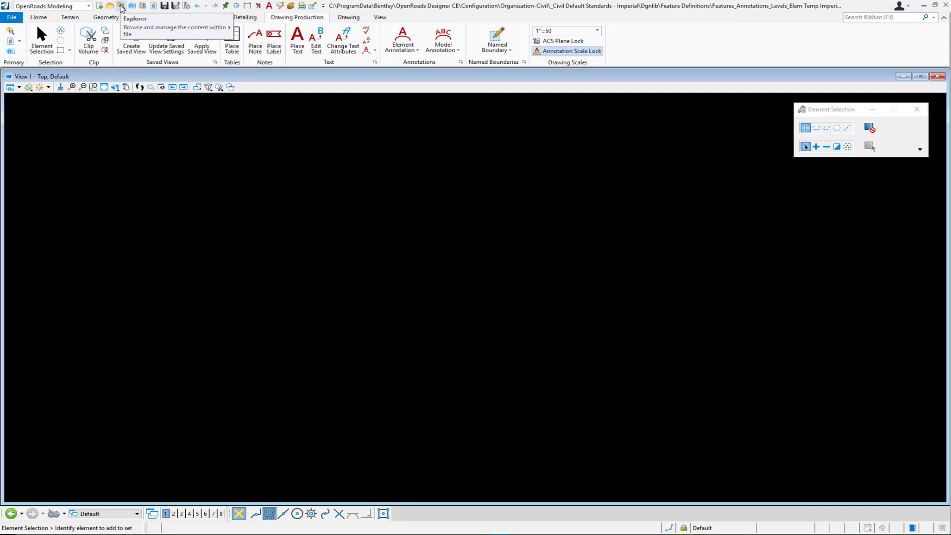
# Step: Show the OpenRoads Standards tree in Explorer and expand the library's standards
pyautogui.click(121, 6)
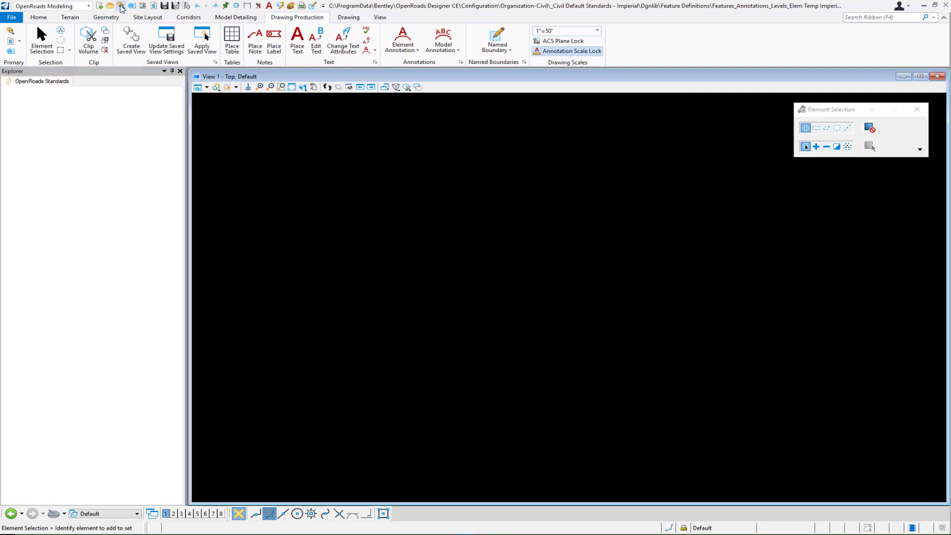
pyautogui.click(41, 81)
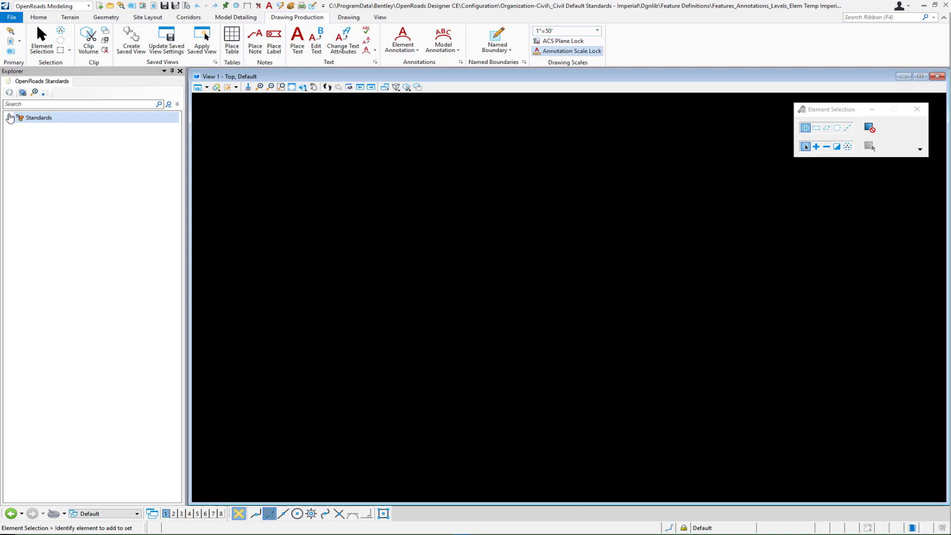
pyautogui.click(9, 117)
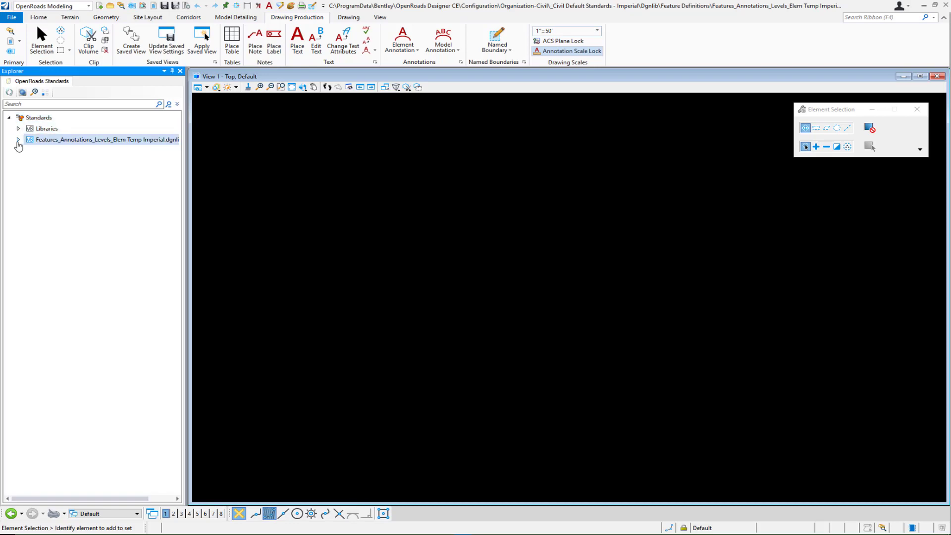
pyautogui.click(18, 140)
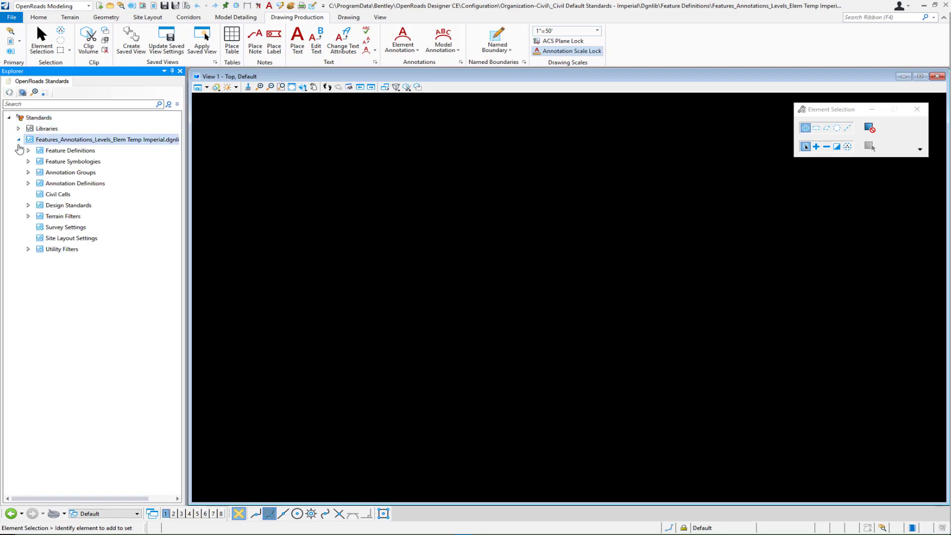
# Step: Expand Annotation Groups > Plan > Linear and bring up the Stationing group's actions
pyautogui.click(28, 171)
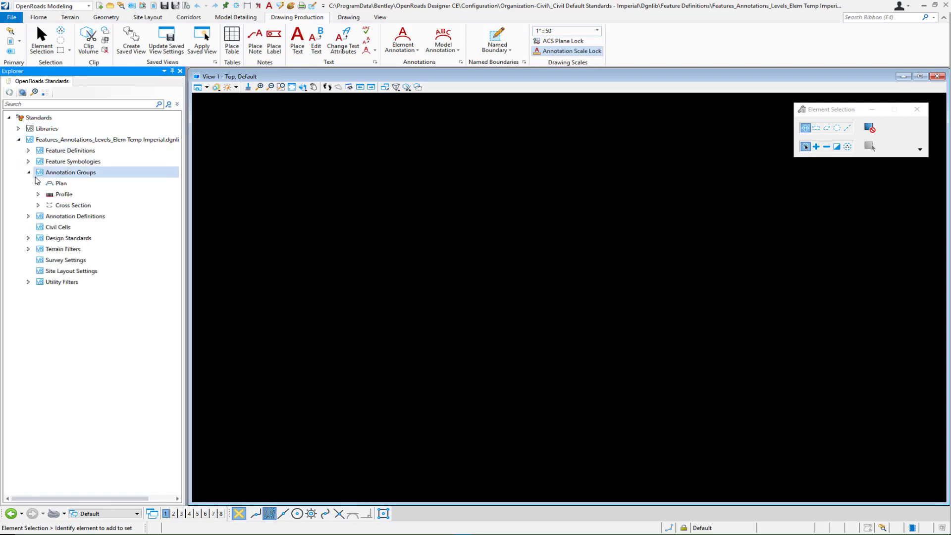
pyautogui.click(38, 183)
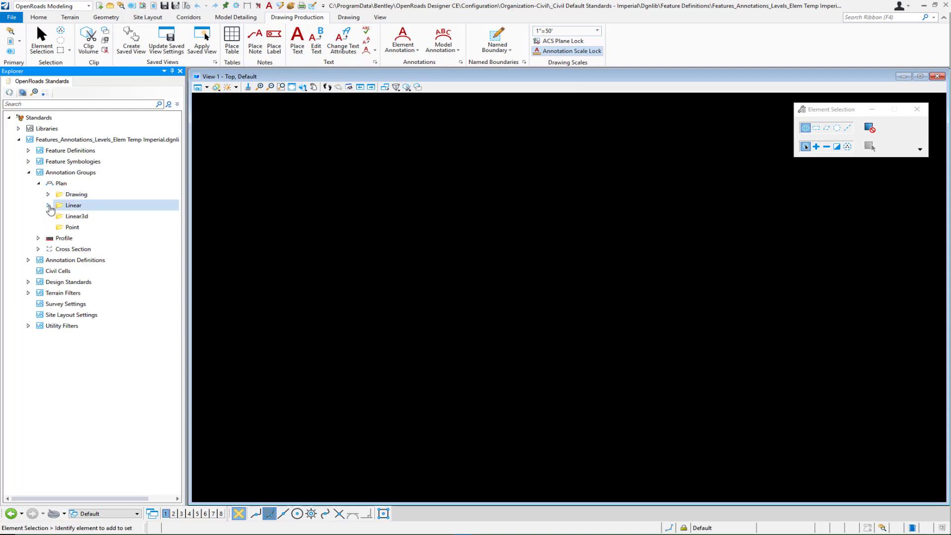
pyautogui.click(49, 205)
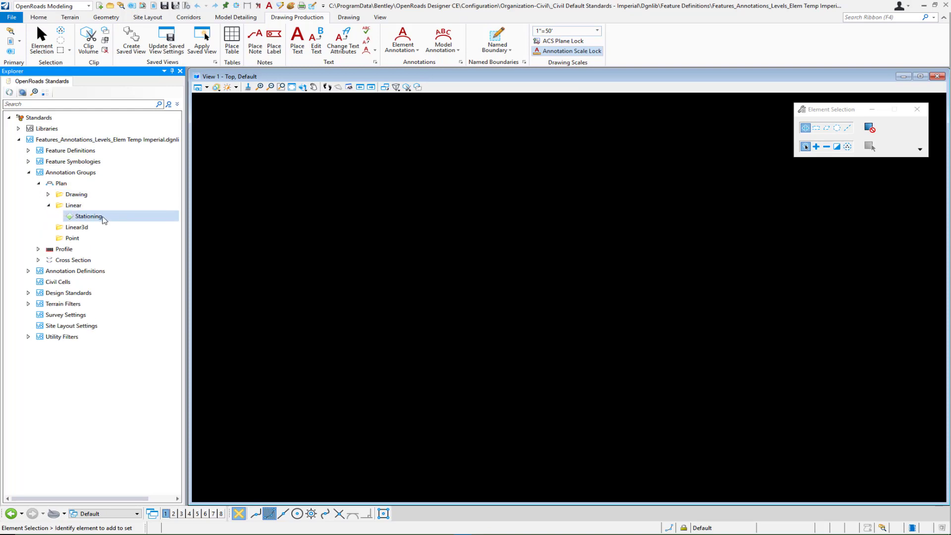
pyautogui.rightClick(88, 217)
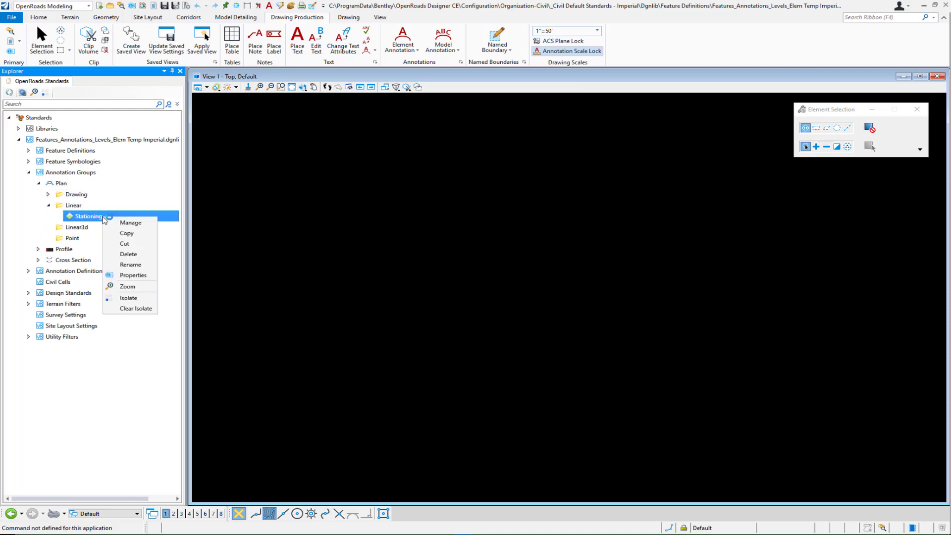
pyautogui.moveTo(132, 222)
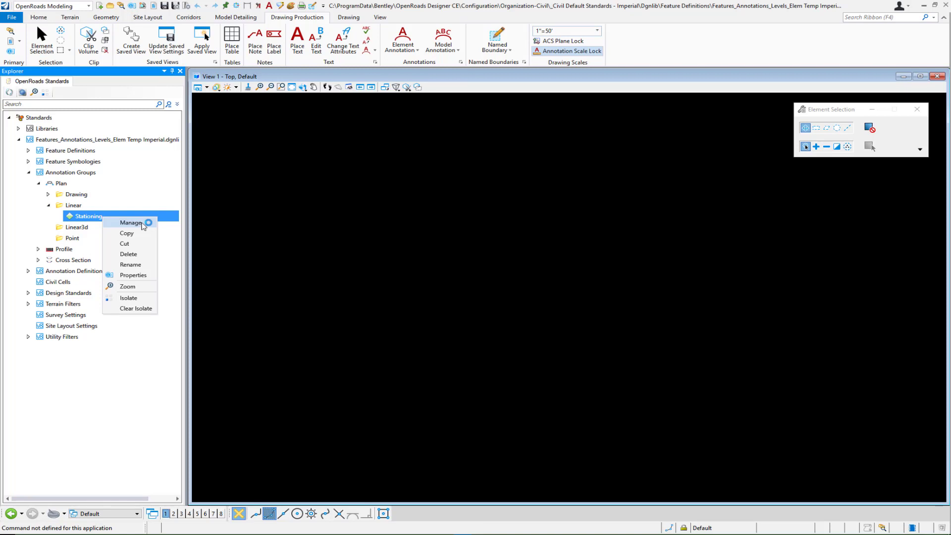
# Step: Manage the Stationing group's annotations, maximized, reviewing Station Labels Major and Ticks Minor
pyautogui.click(132, 223)
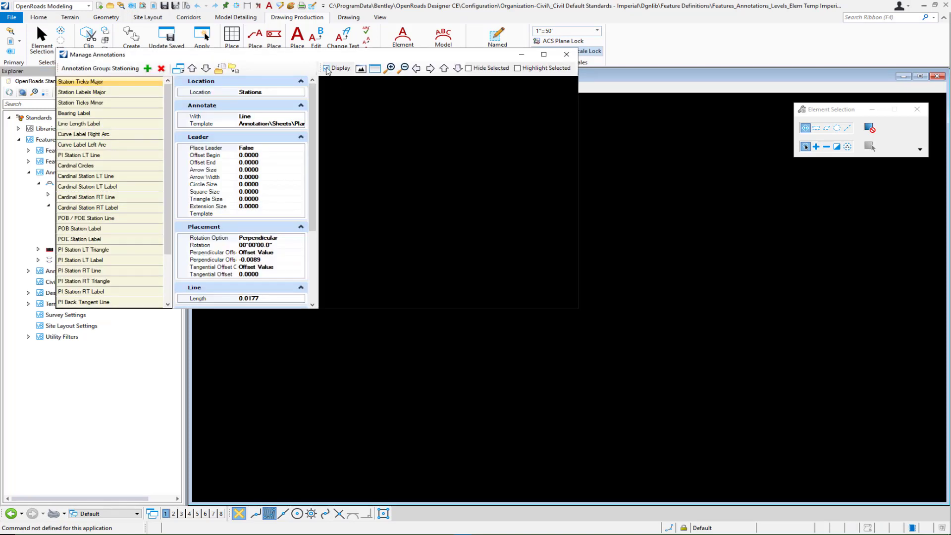
pyautogui.click(326, 67)
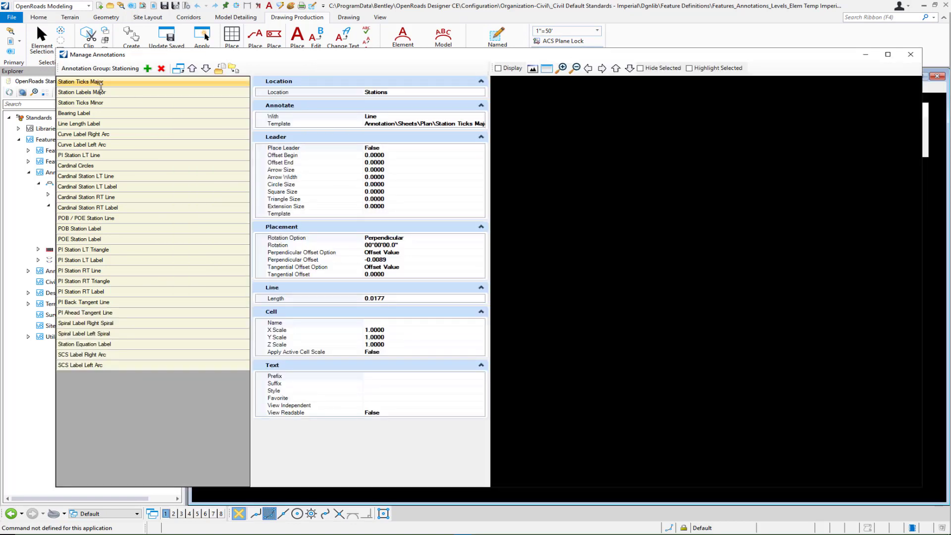
pyautogui.click(82, 92)
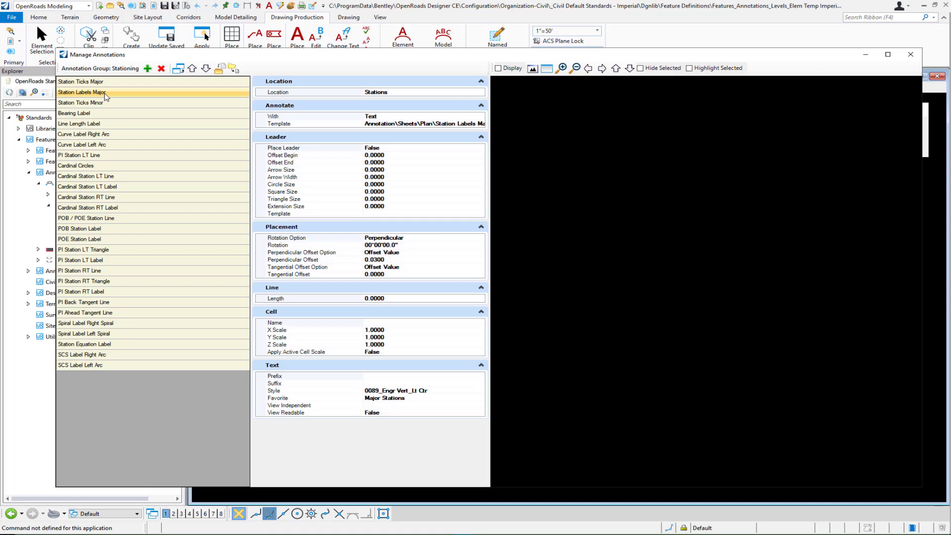
pyautogui.click(80, 102)
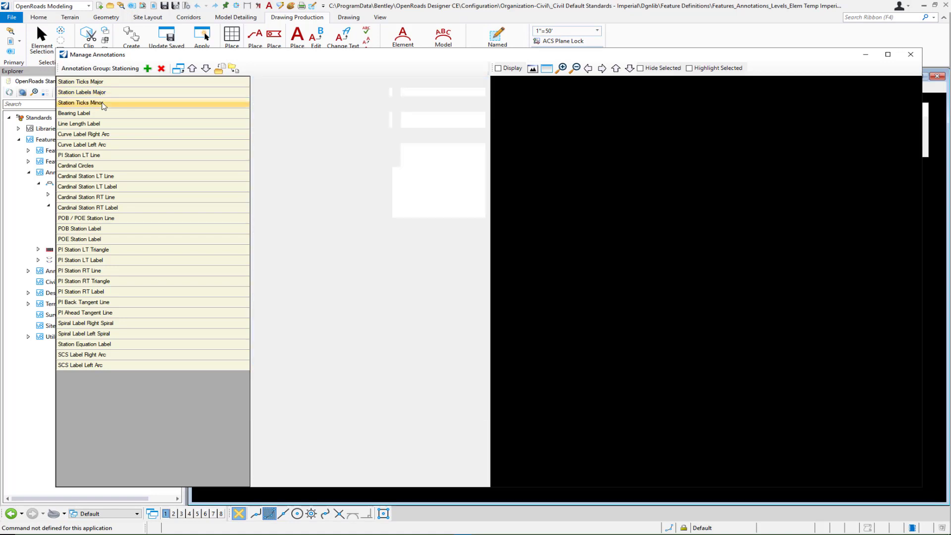
pyautogui.click(80, 102)
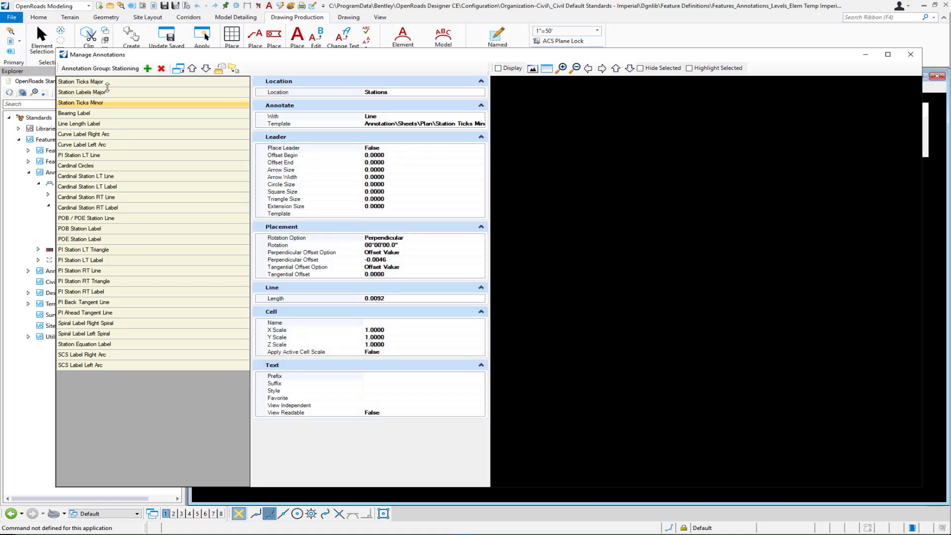
# Step: Check the major ticks interval of 100 and minor ticks interval of 25 skipping 100
pyautogui.click(82, 81)
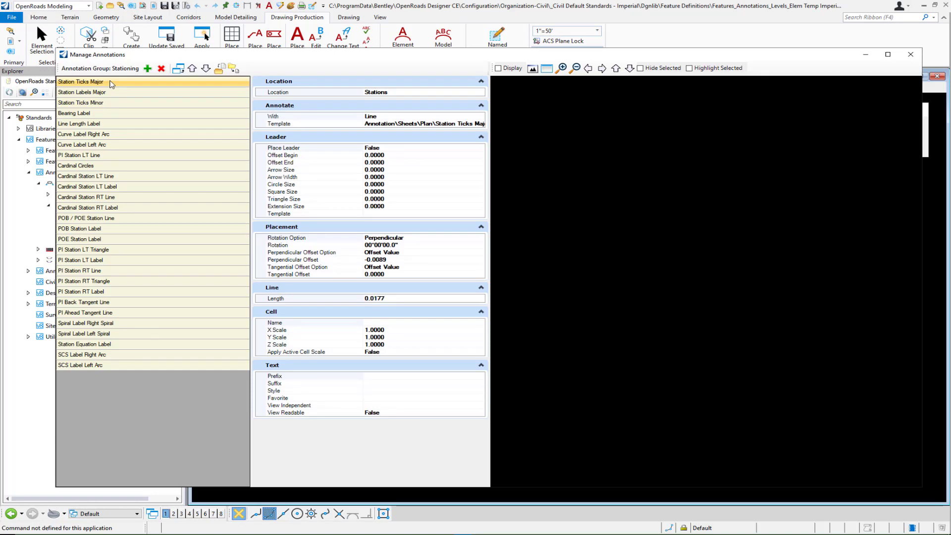
pyautogui.moveTo(471, 93)
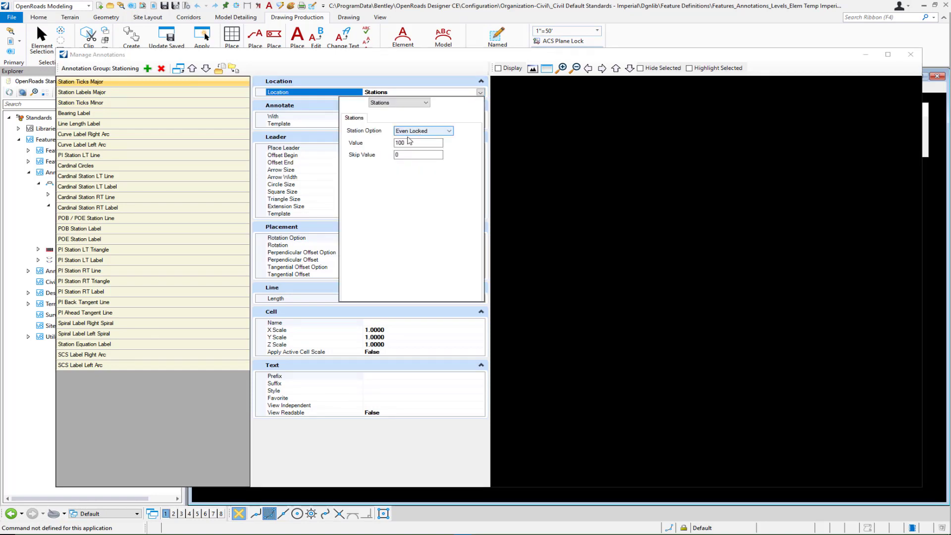
pyautogui.click(80, 81)
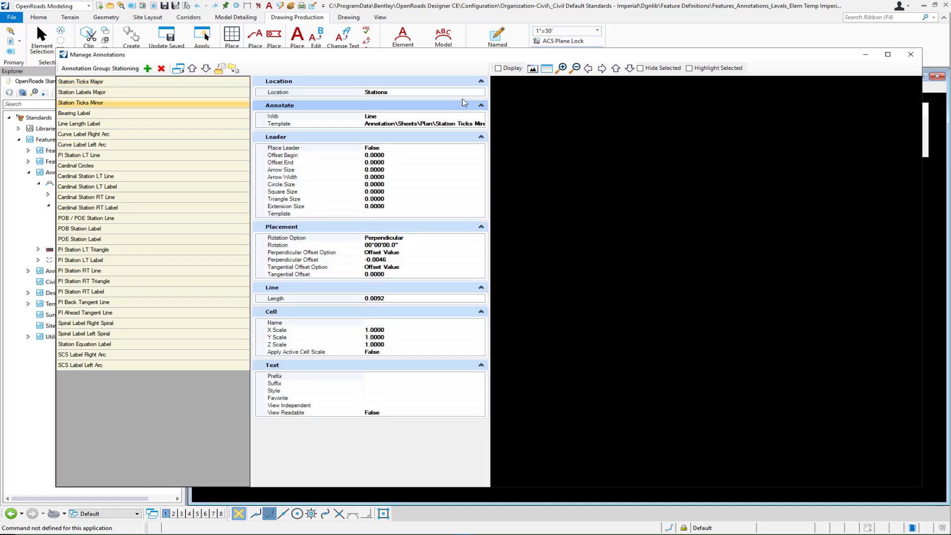
pyautogui.click(479, 92)
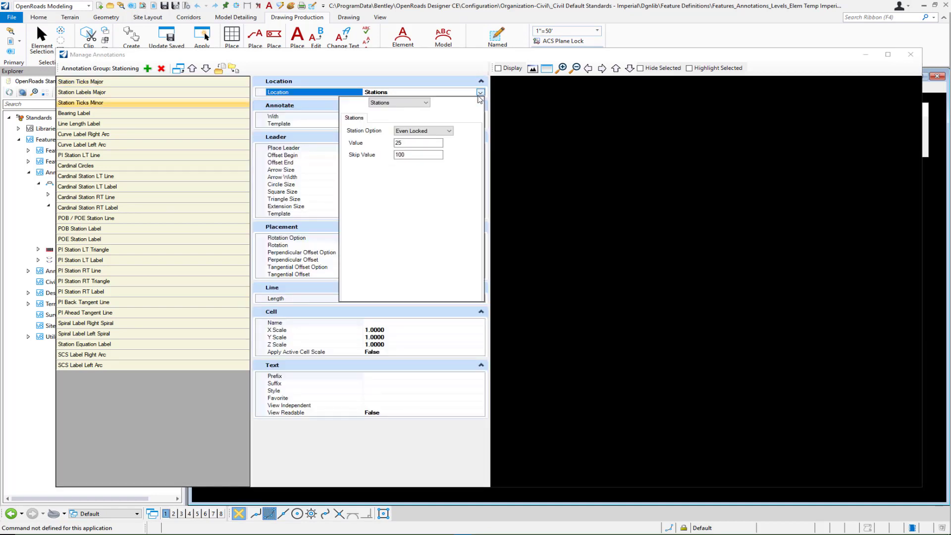
pyautogui.click(418, 155)
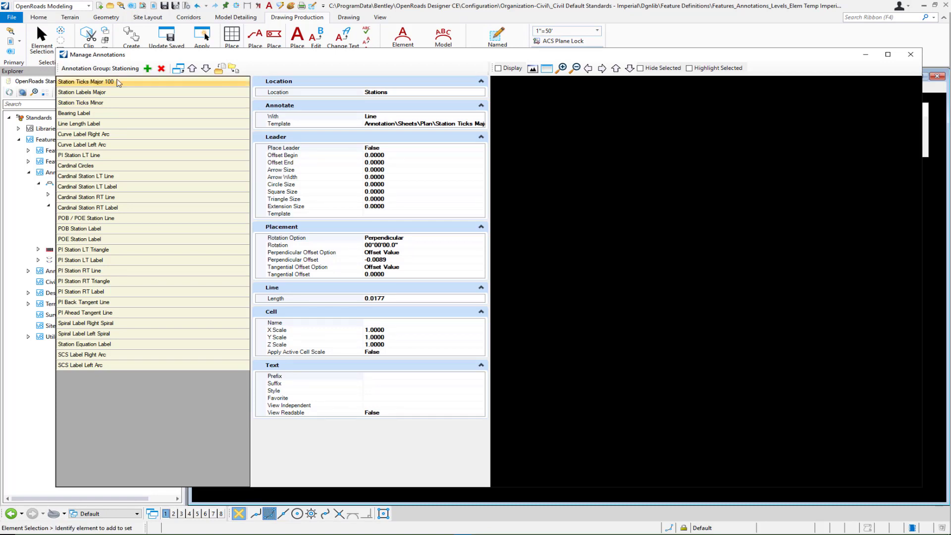
# Step: Rename the entries Station Labels Major 100 and Station Ticks Minor 25 and review their settings
pyautogui.click(91, 91)
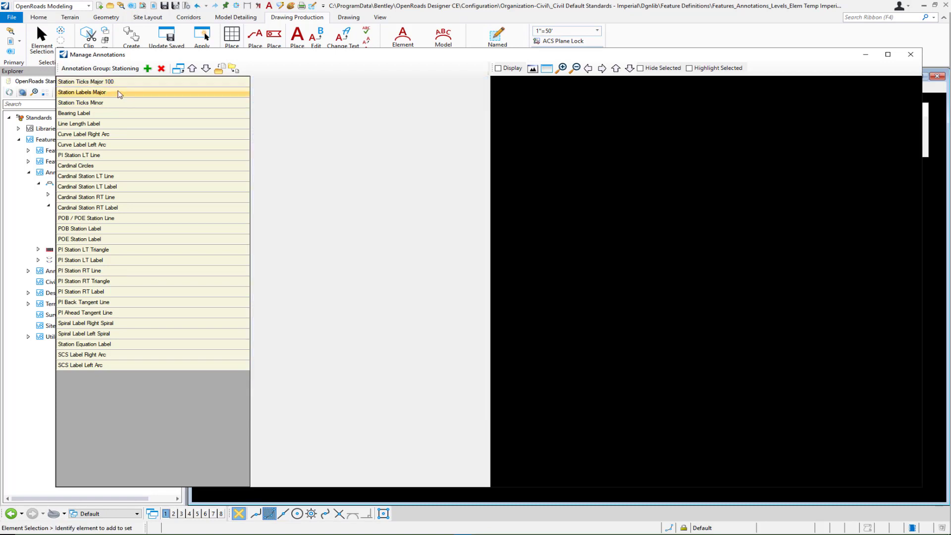
pyautogui.click(82, 91)
pyautogui.write(' 100')
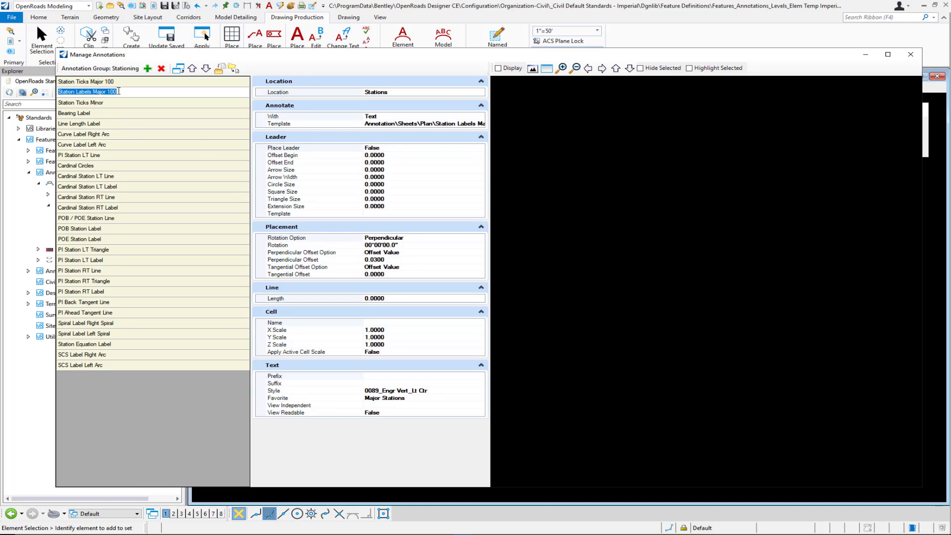
pyautogui.click(80, 102)
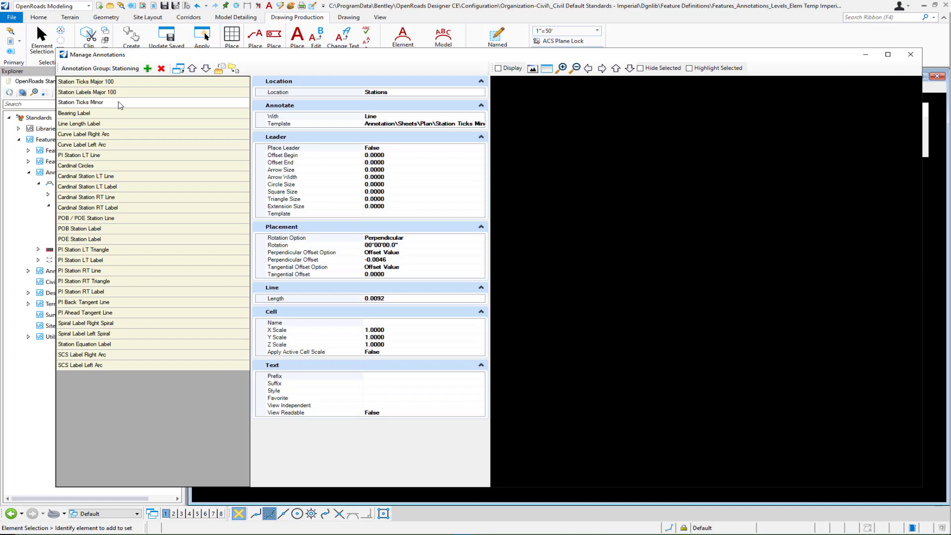
pyautogui.click(91, 102)
pyautogui.write(' 25')
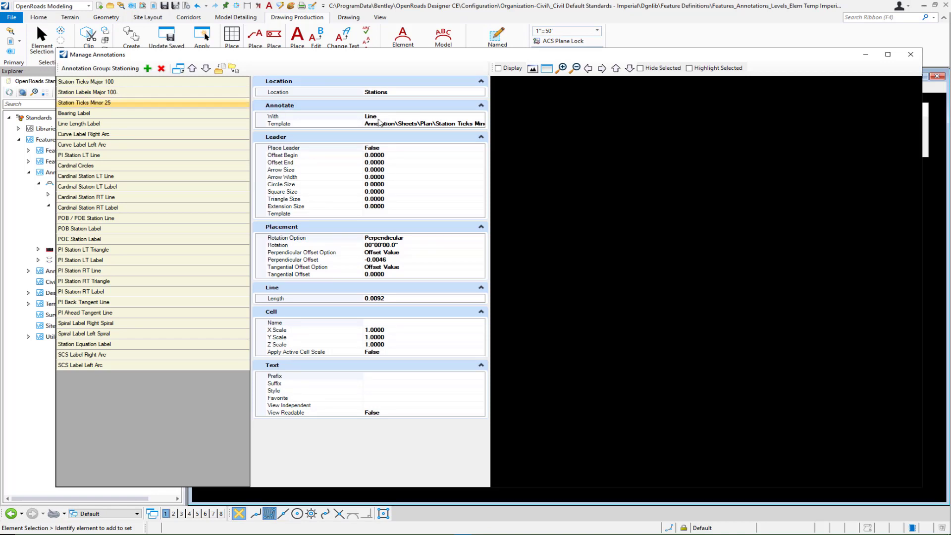
pyautogui.click(303, 116)
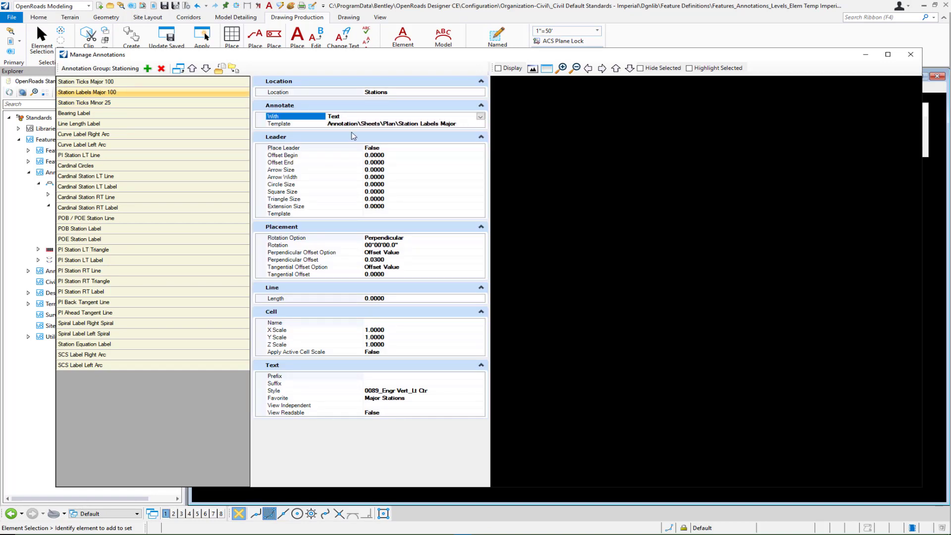
pyautogui.moveTo(208, 106)
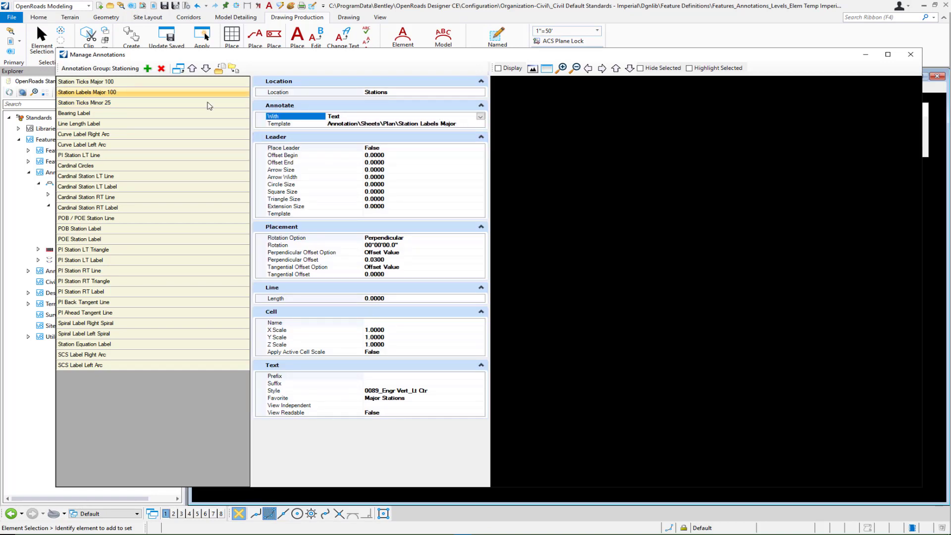
pyautogui.click(85, 81)
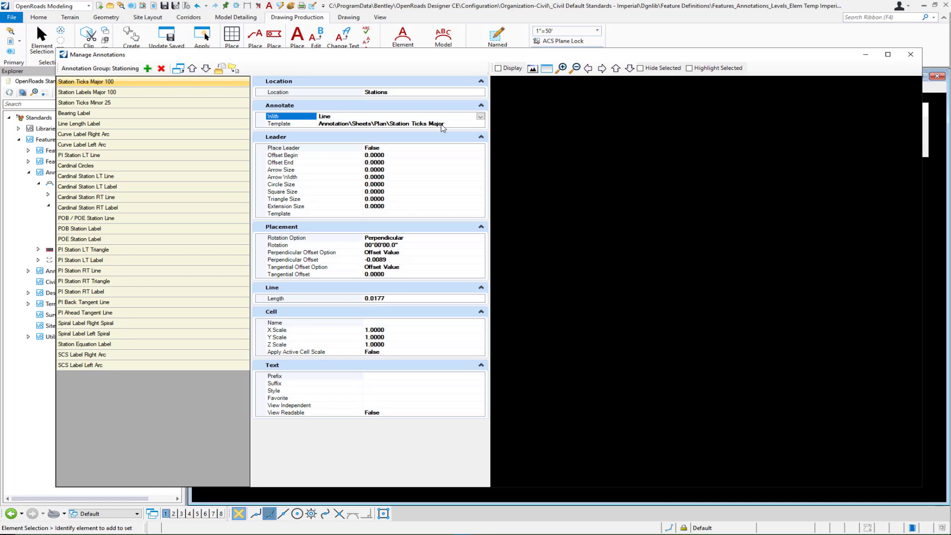
pyautogui.moveTo(909, 54)
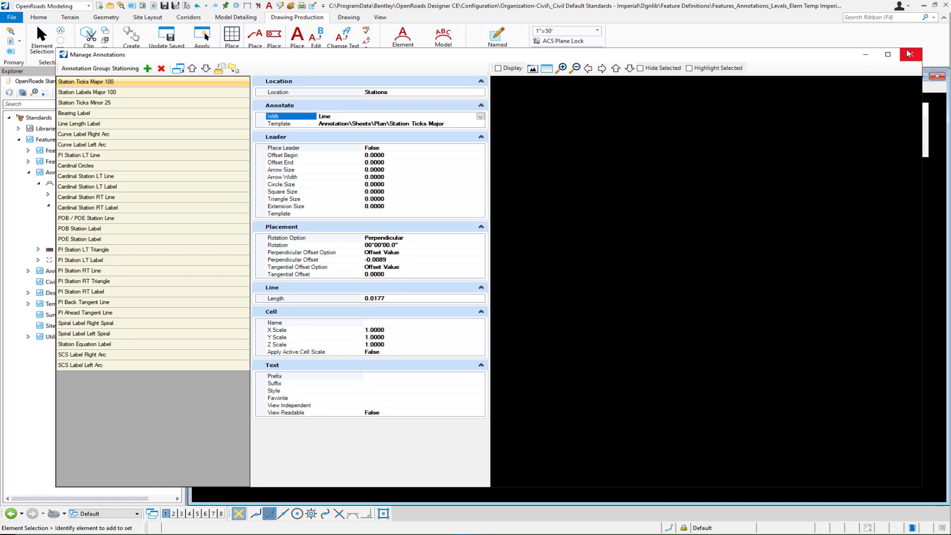
# Step: Close Manage Annotations, expand Element Templates to Annotation > Sheets > Plan, start renaming Station Labels Major
pyautogui.click(909, 53)
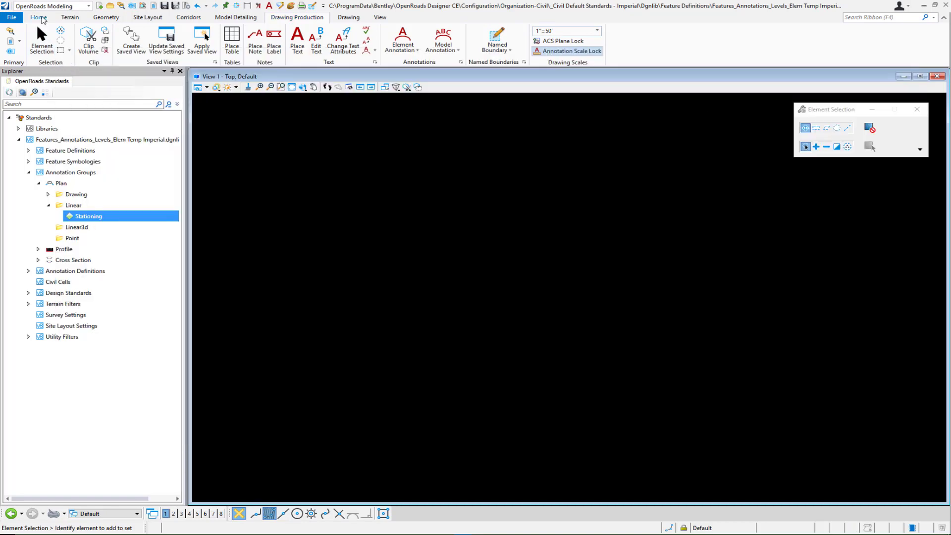
pyautogui.click(38, 17)
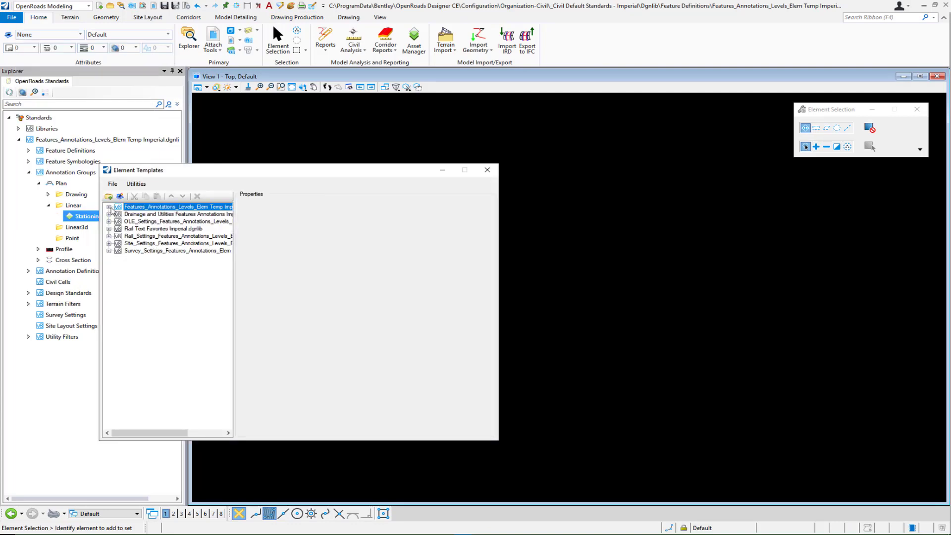
pyautogui.click(109, 206)
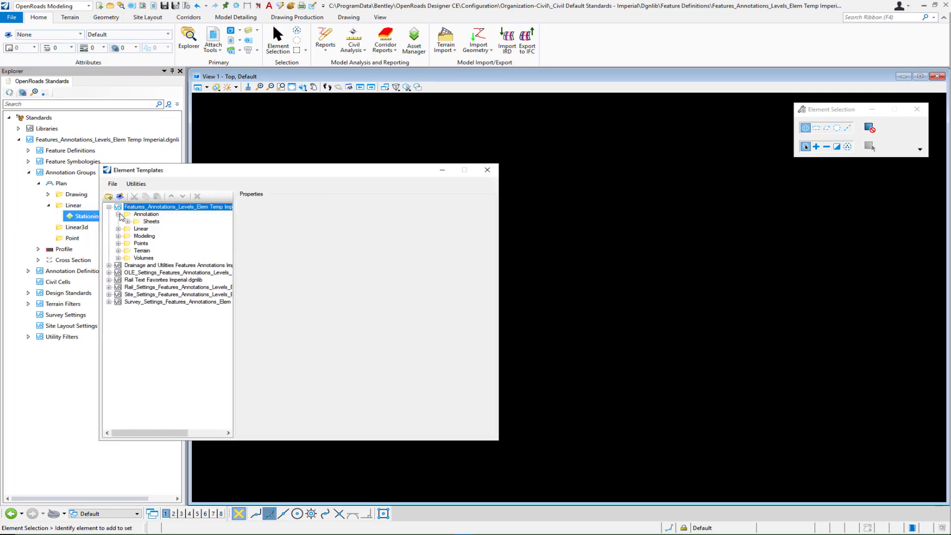
pyautogui.click(136, 229)
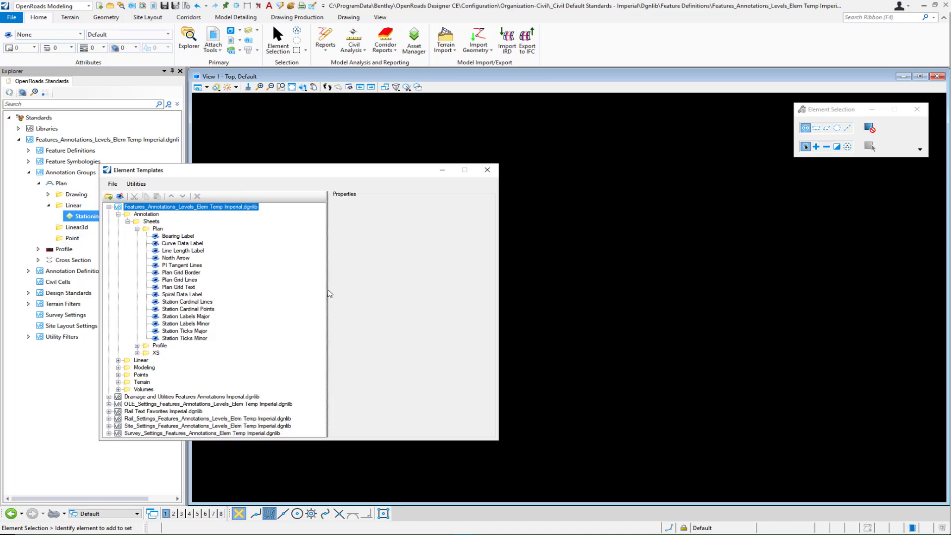
pyautogui.moveTo(190, 327)
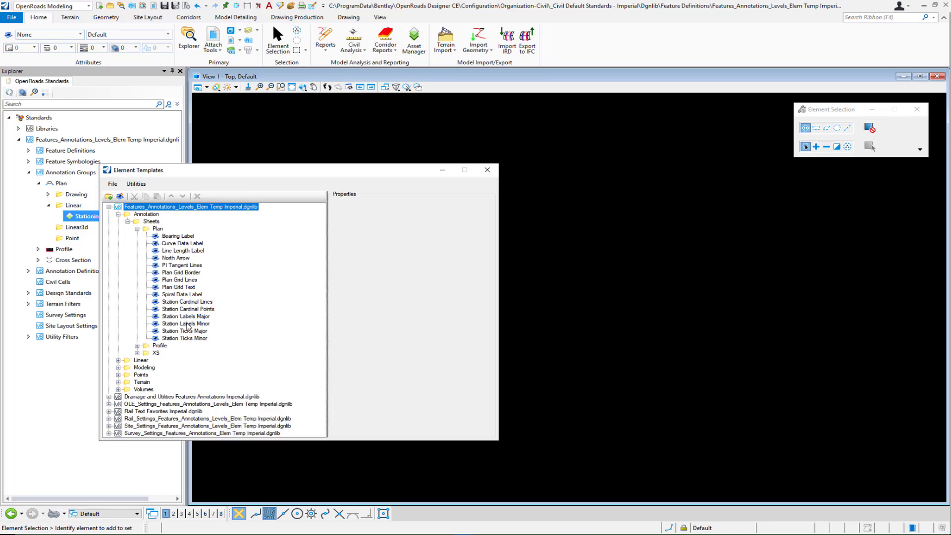
pyautogui.moveTo(187, 323)
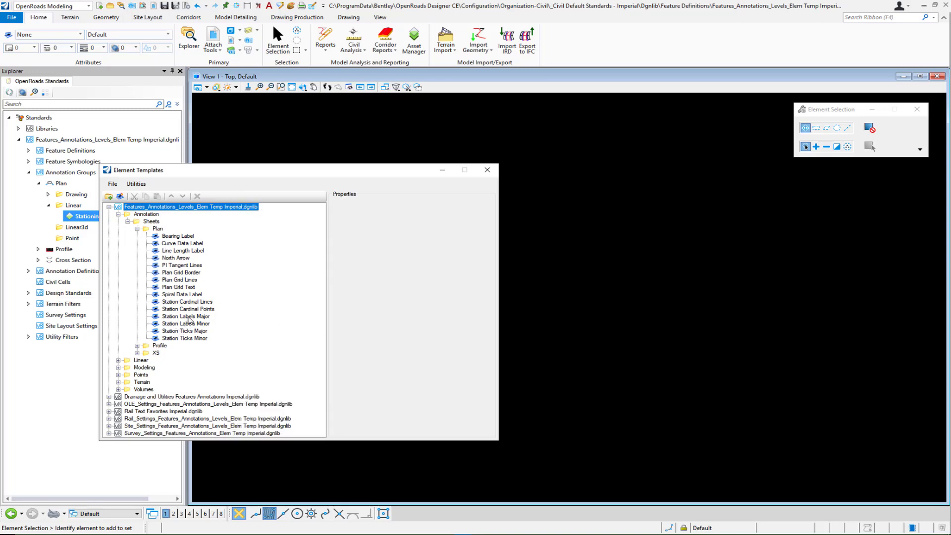
pyautogui.click(186, 316)
pyautogui.write(' 100')
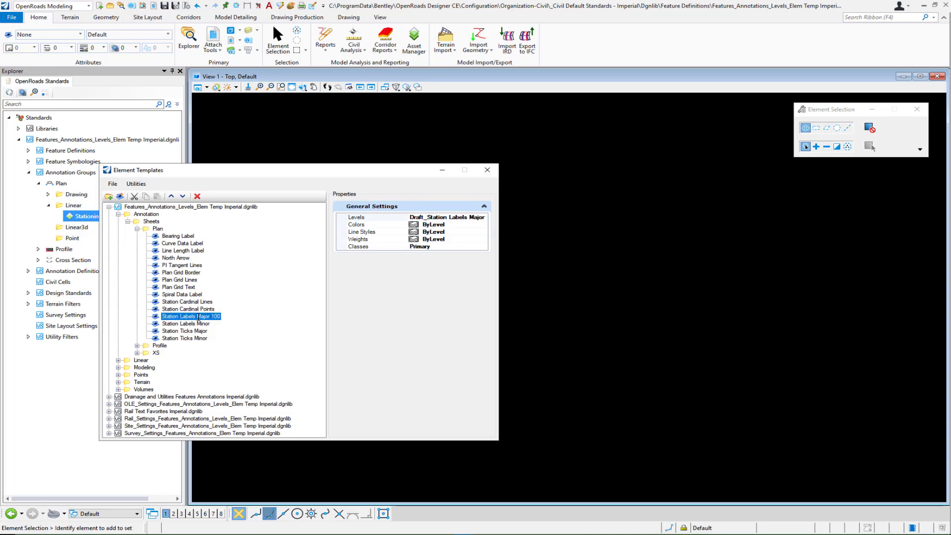
# Step: Rename templates to Station Labels Major 100, Station Ticks Major 100 and Station Ticks Minor 25
pyautogui.click(185, 323)
pyautogui.write(' 25')
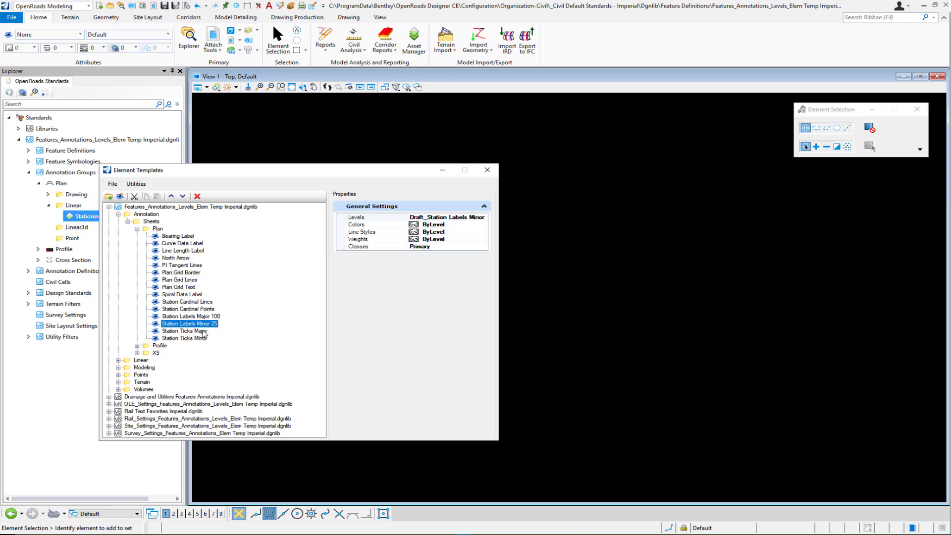
pyautogui.click(185, 330)
pyautogui.write(' 100')
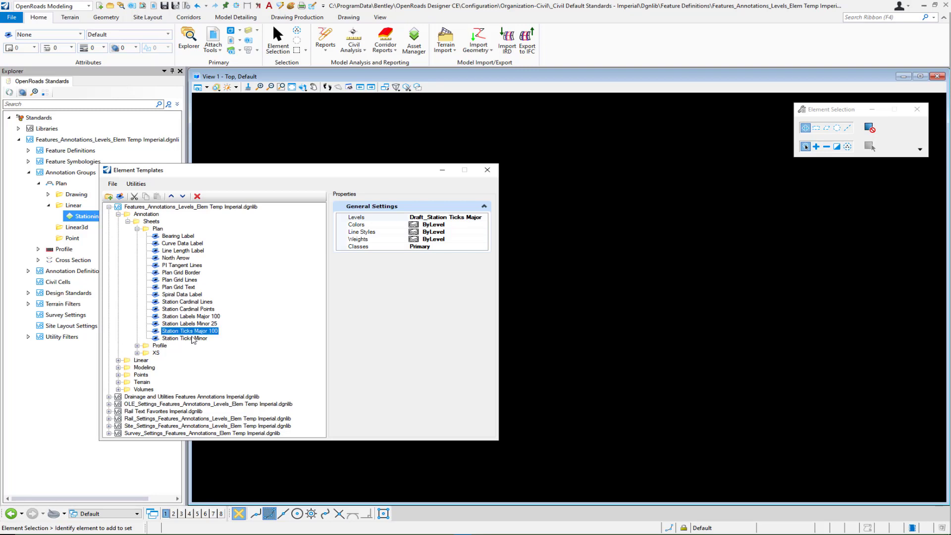
pyautogui.click(184, 338)
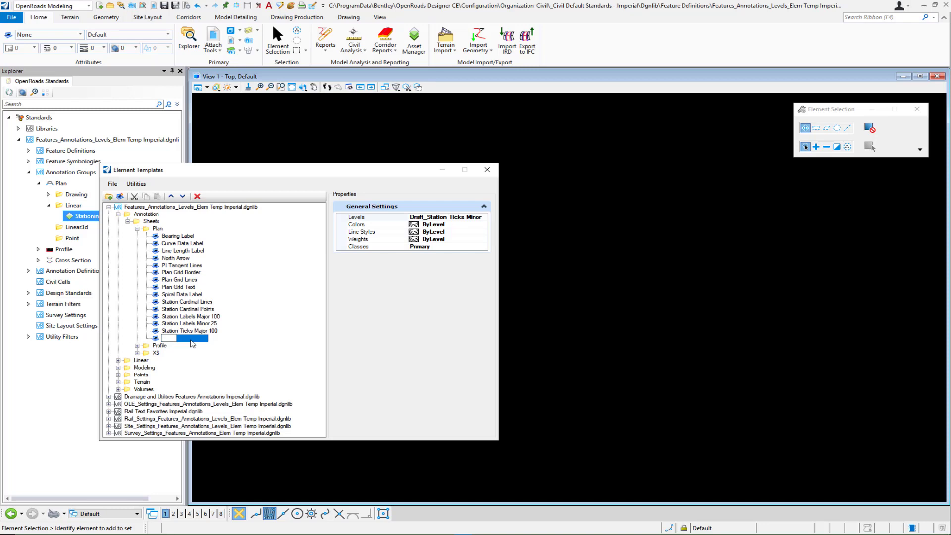
pyautogui.click(185, 338)
pyautogui.write('Station Ticks Minor 25')
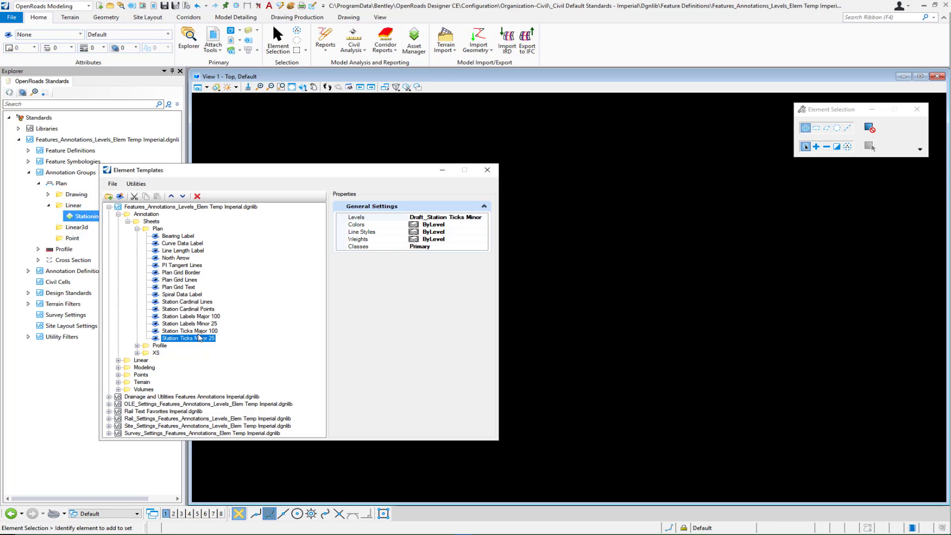
# Step: Move Station Ticks Major 100 up beneath Station Labels Major 100 so majors list first
pyautogui.click(171, 197)
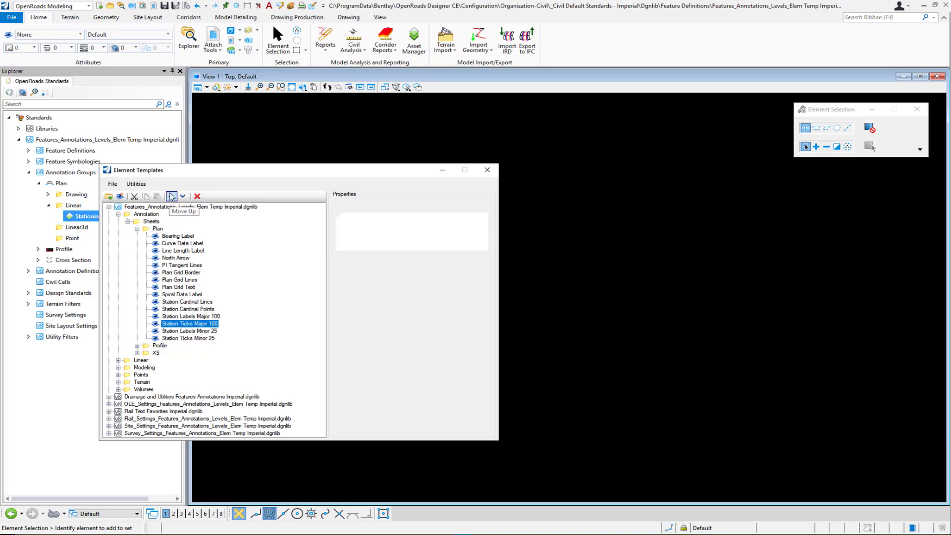
pyautogui.click(190, 322)
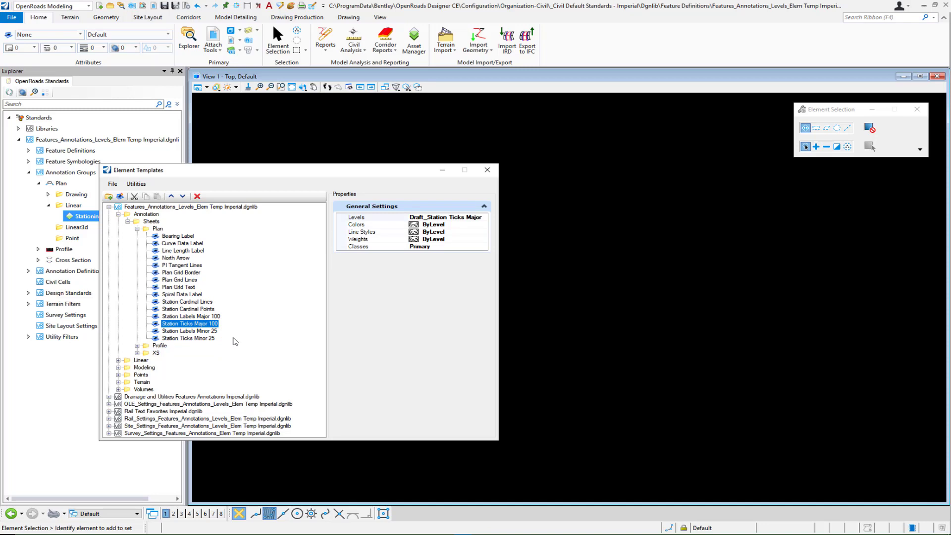
pyautogui.moveTo(234, 339)
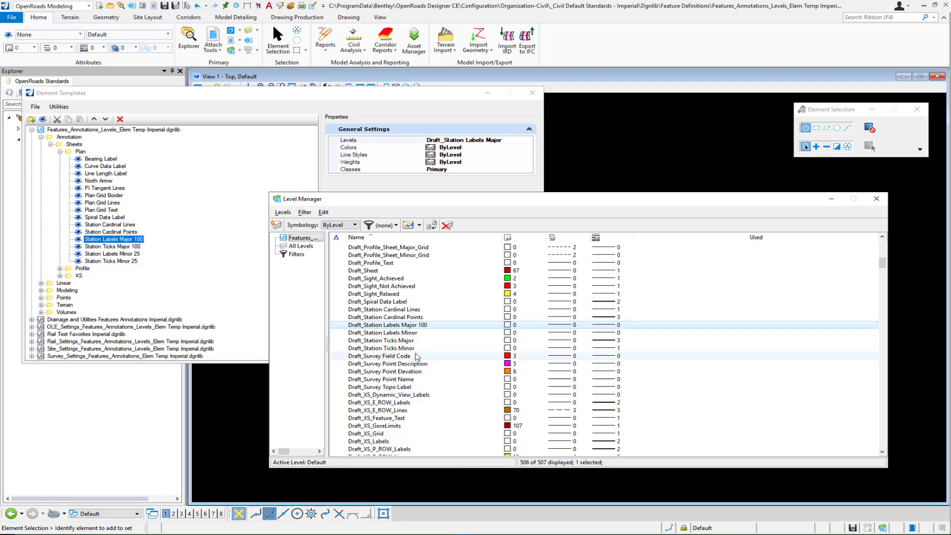
# Step: In Level Manager rename levels to Draft_Station Ticks Major 100 and Labels Minor 25, then select all four station levels
pyautogui.rightClick(380, 339)
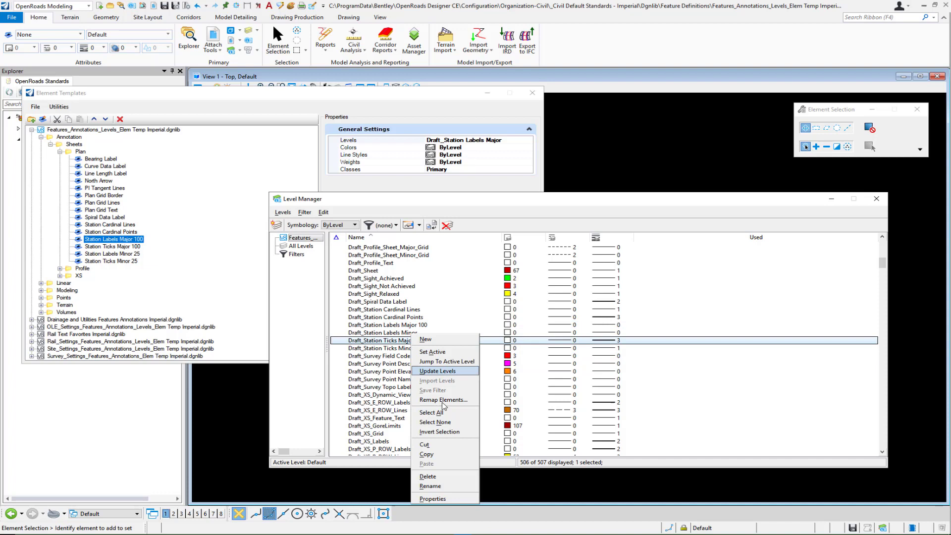
pyautogui.click(429, 486)
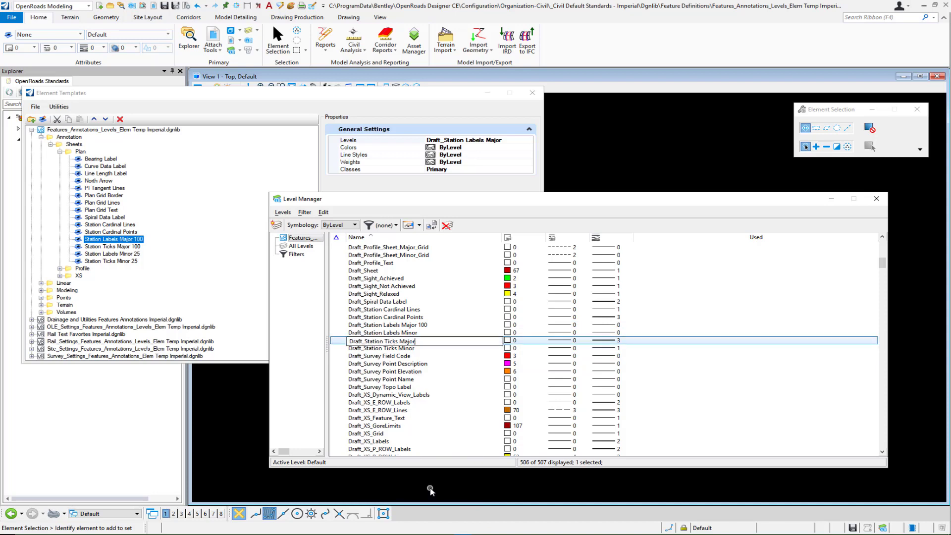
pyautogui.click(381, 339)
pyautogui.write(' 100')
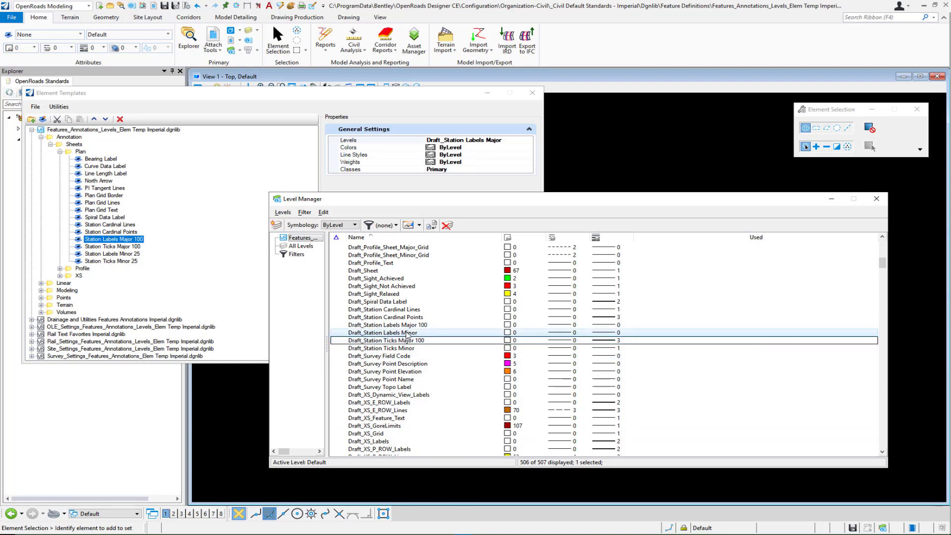
pyautogui.click(382, 333)
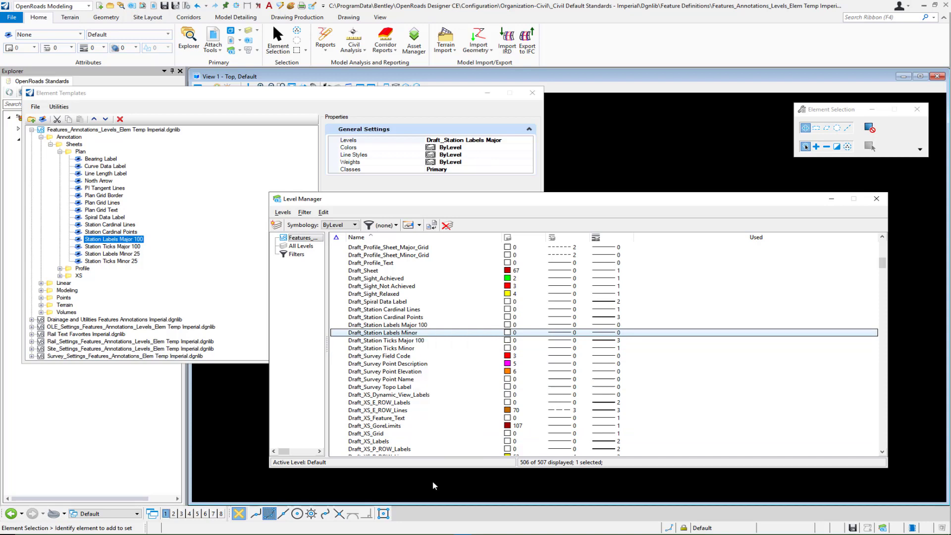
pyautogui.doubleClick(382, 333)
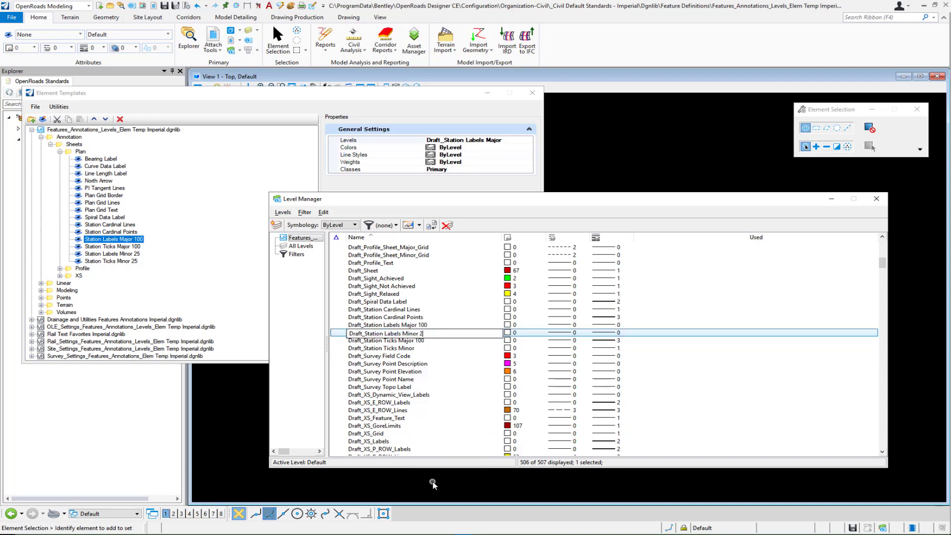
pyautogui.click(380, 348)
pyautogui.write(' 25')
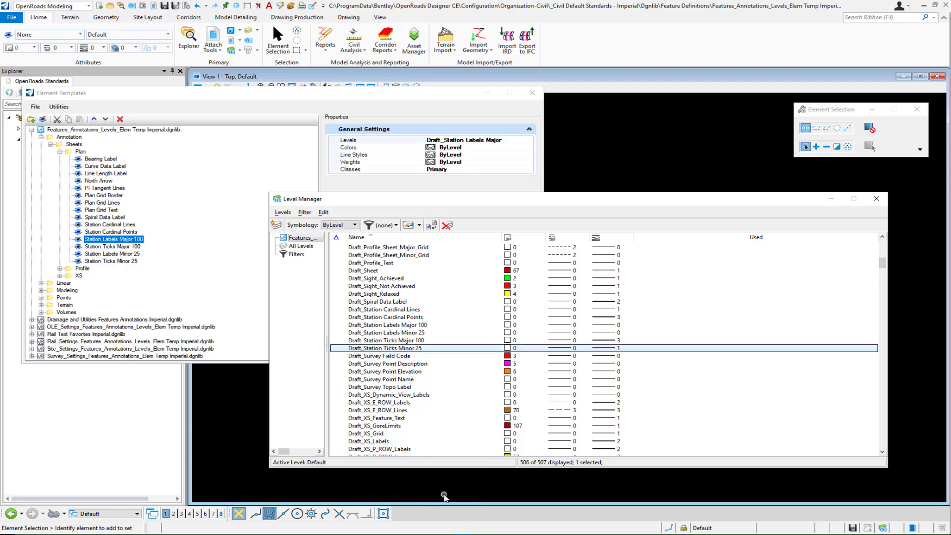
pyautogui.click(387, 325)
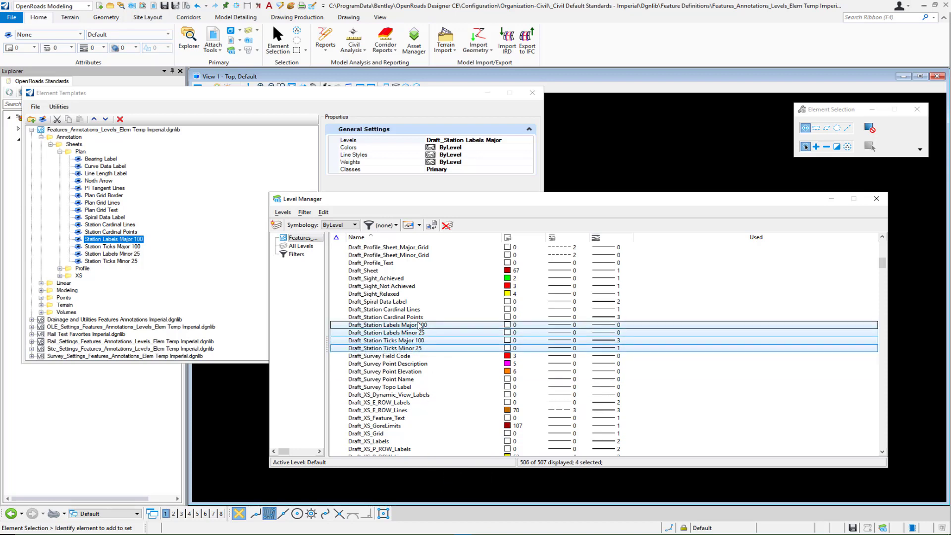
# Step: Copy the four station levels and rename copies Draft_Station Labels Major 500 and Labels Minor 100
pyautogui.rightClick(387, 325)
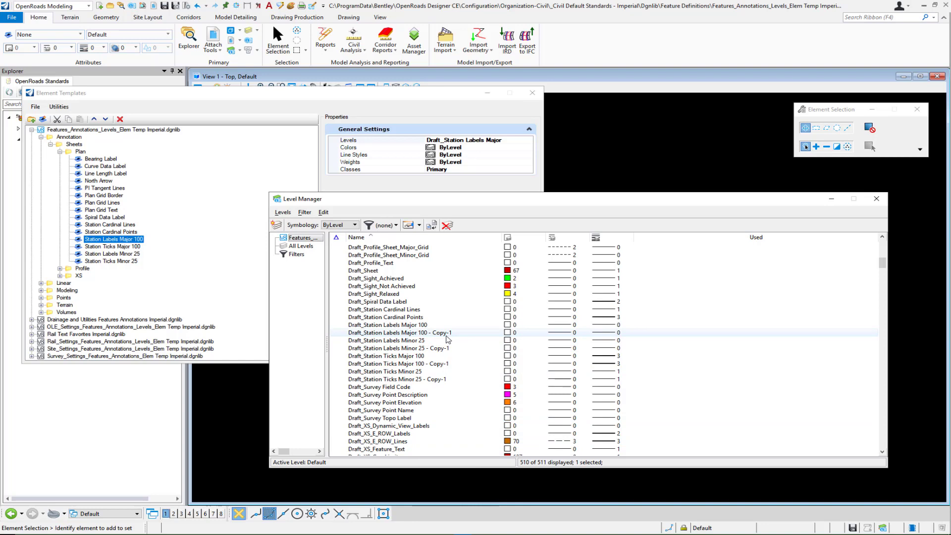
pyautogui.click(399, 333)
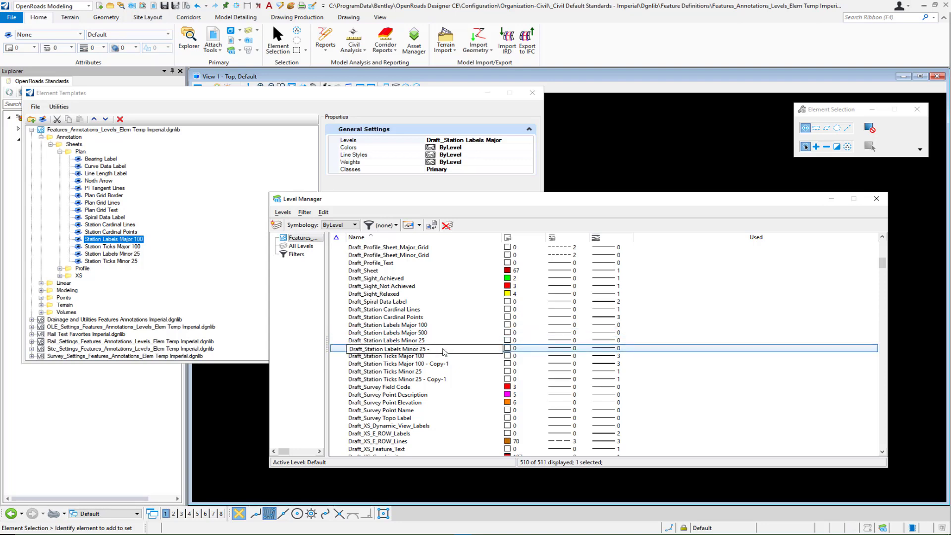
pyautogui.click(389, 348)
pyautogui.write('100')
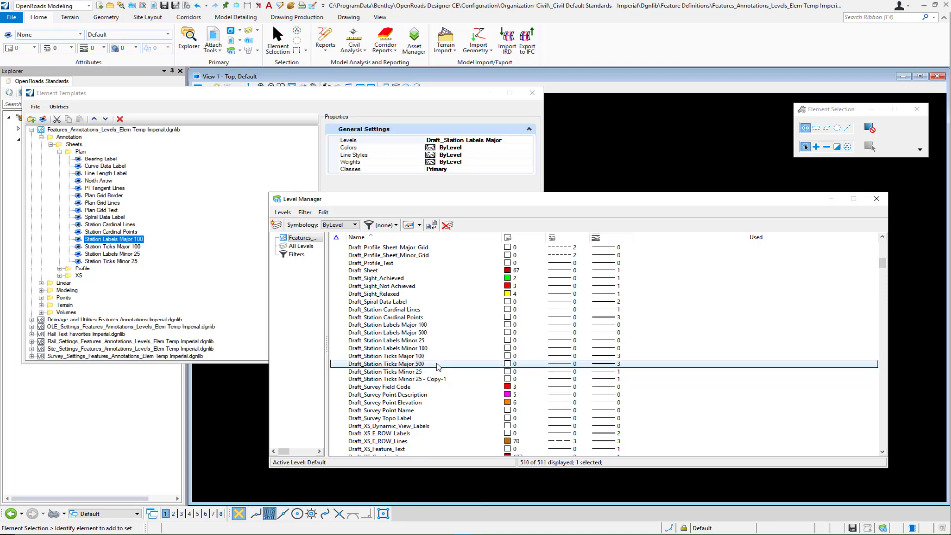
# Step: Rename the remaining copies Draft_Station Ticks Major 500 and Ticks Minor 100
pyautogui.click(397, 379)
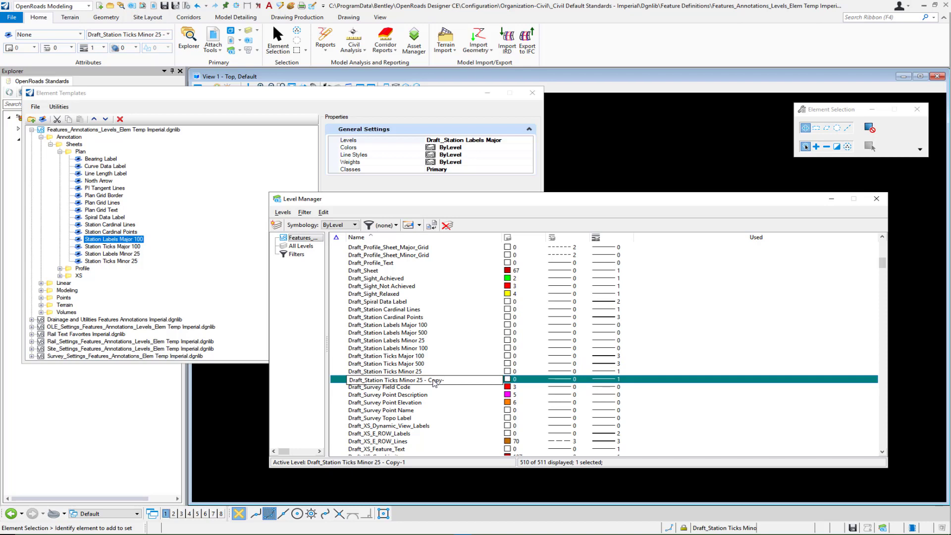
pyautogui.write('Draft_Station Ticks Minor 100')
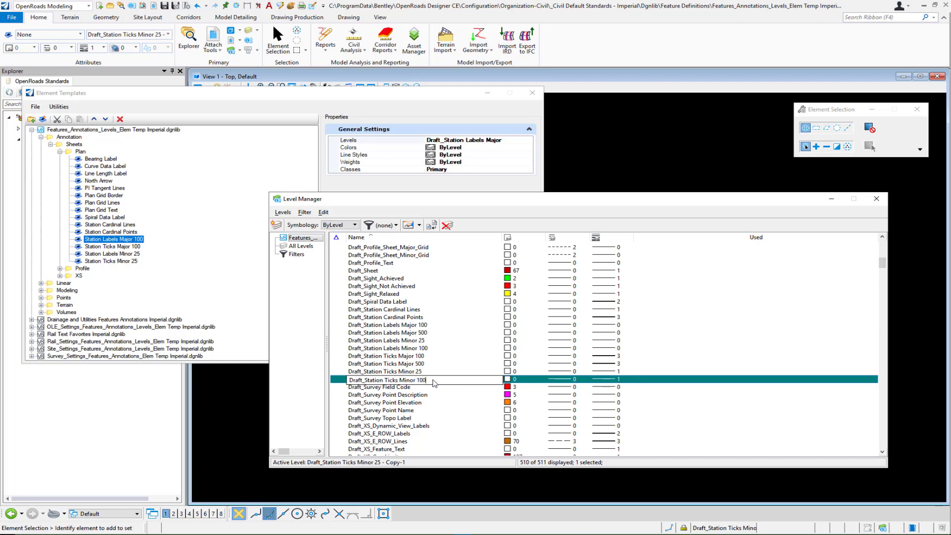
pyautogui.click(388, 379)
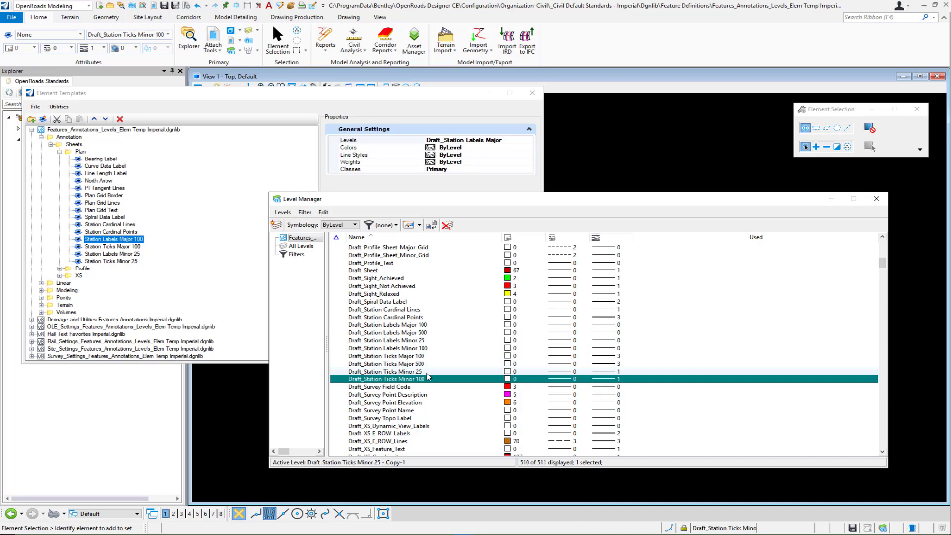
pyautogui.click(874, 198)
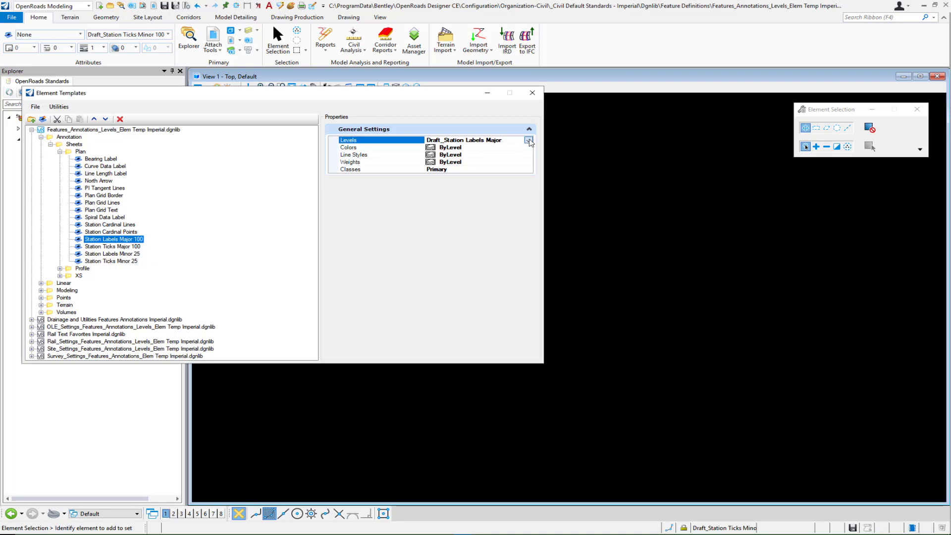
# Step: Confirm each Major 100 and Minor 25 labels/ticks template uses its matching Draft_Station level
pyautogui.click(528, 140)
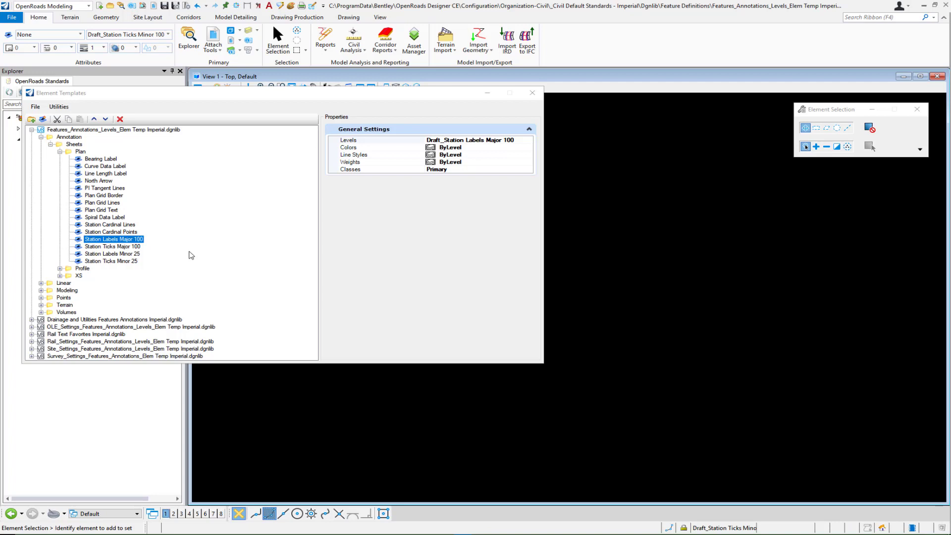
pyautogui.click(113, 246)
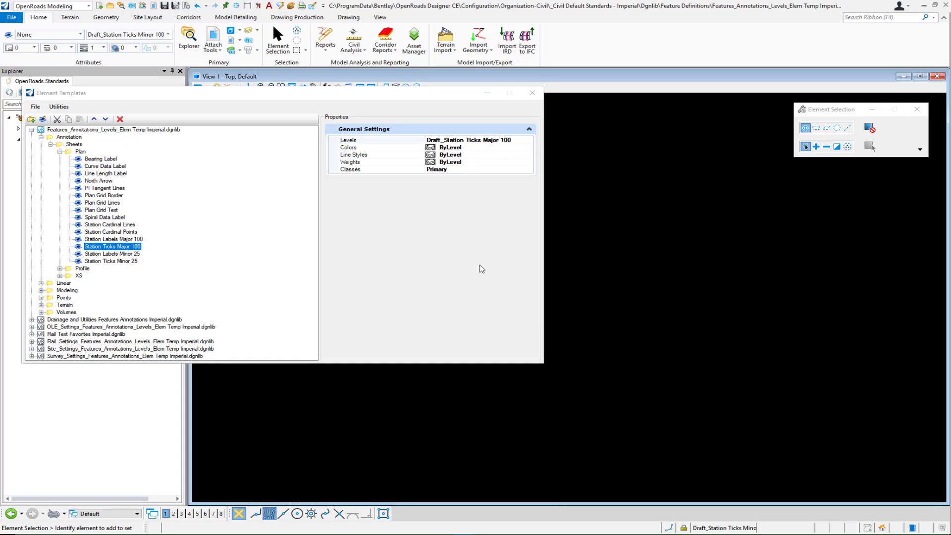
pyautogui.click(110, 254)
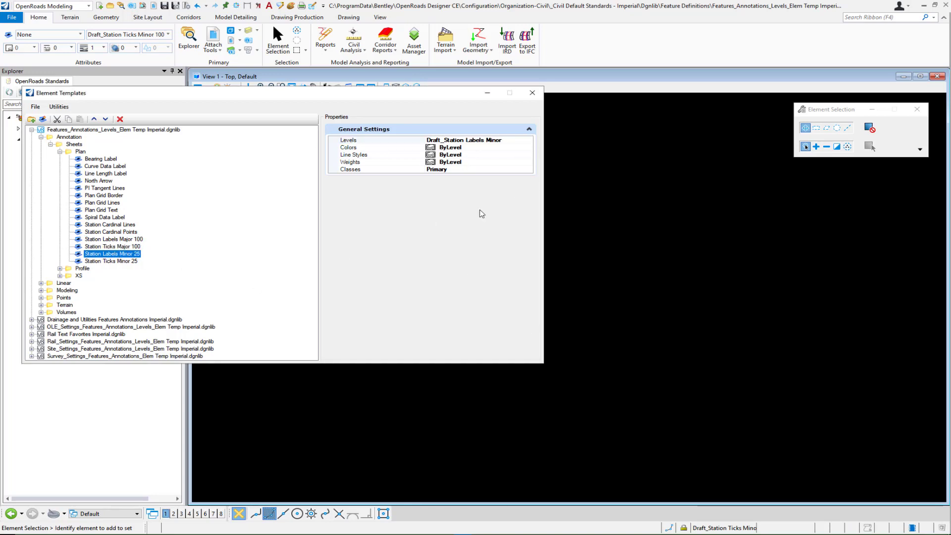
pyautogui.click(349, 140)
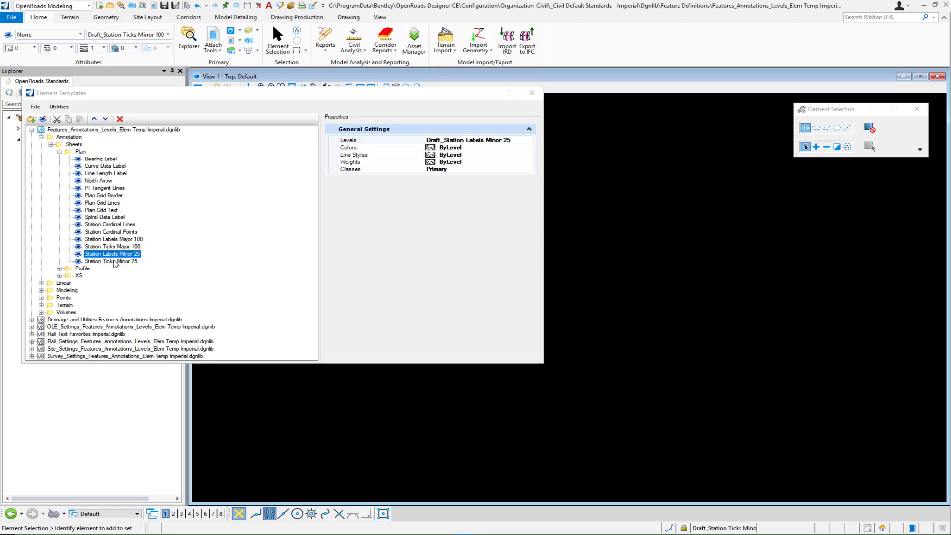
pyautogui.click(111, 260)
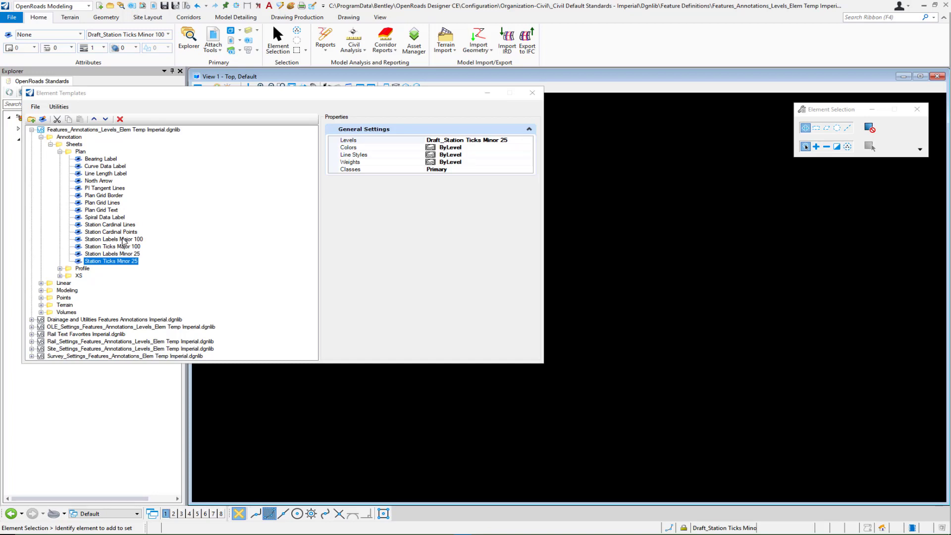
pyautogui.click(113, 238)
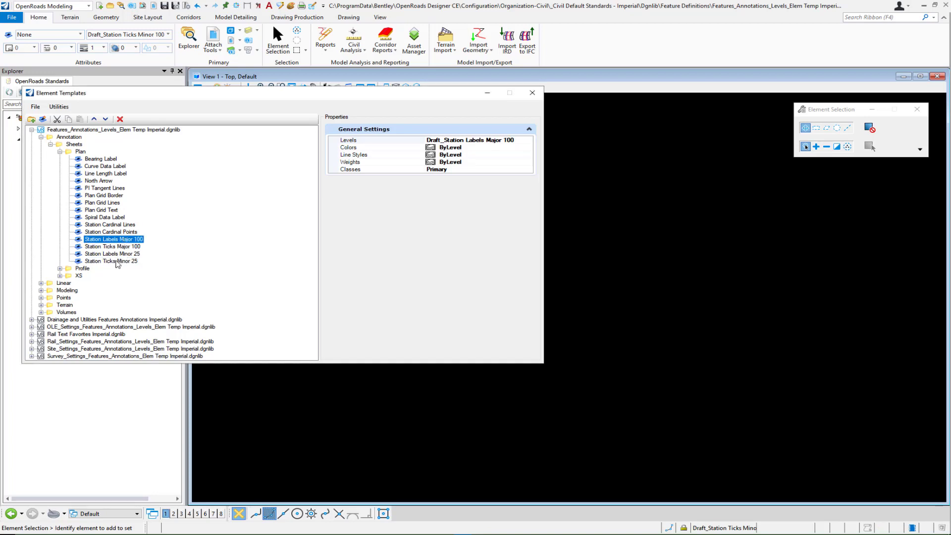
# Step: Copy the four station templates and rename copies Station Ticks Major 500, Labels Minor 100 and Ticks Minor 100
pyautogui.rightClick(111, 260)
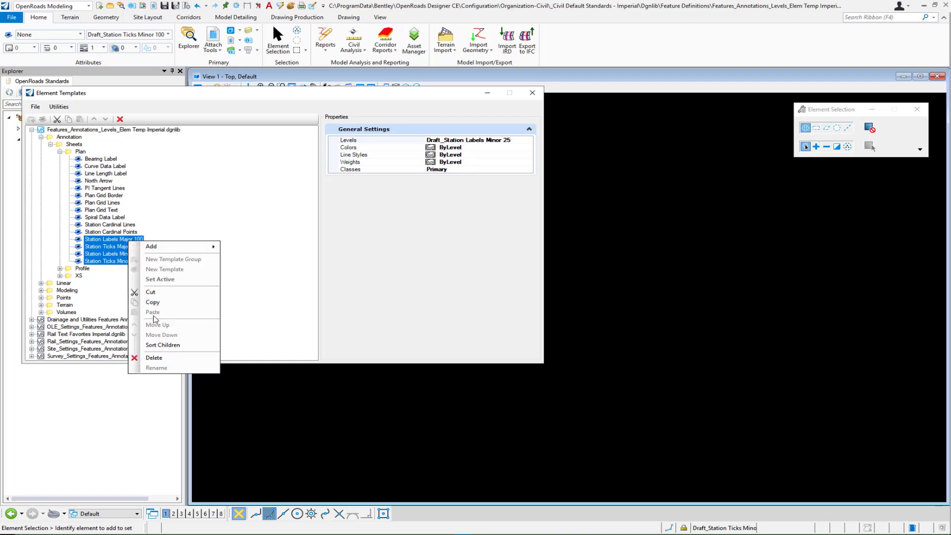
pyautogui.moveTo(150, 291)
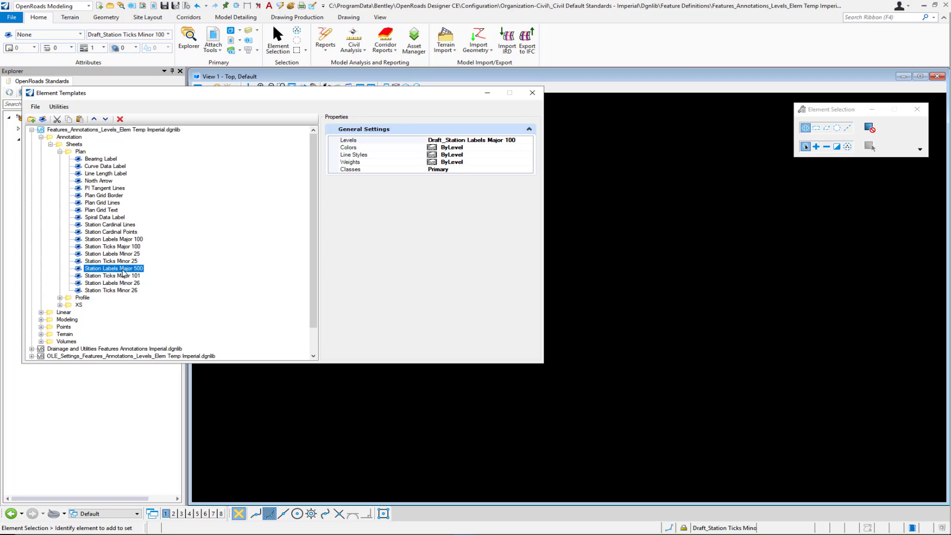
pyautogui.click(114, 275)
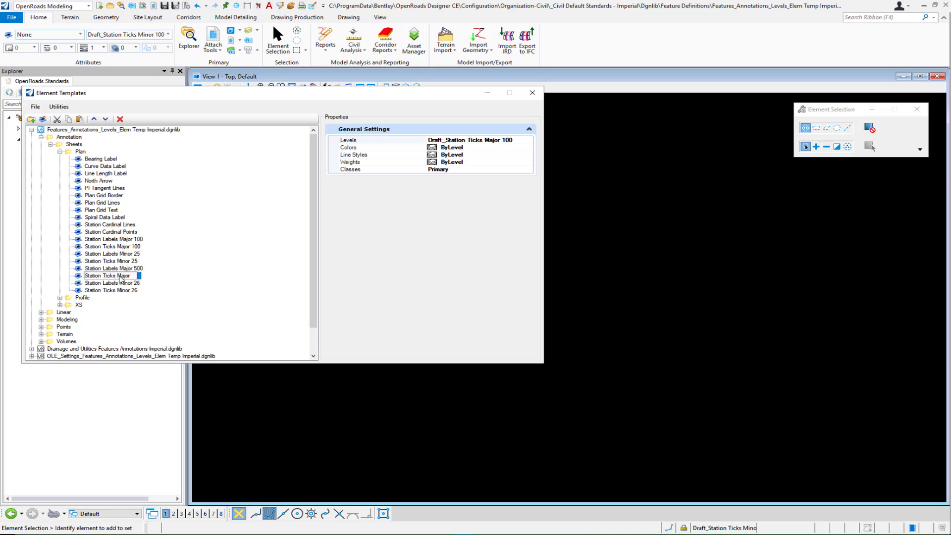
pyautogui.click(112, 275)
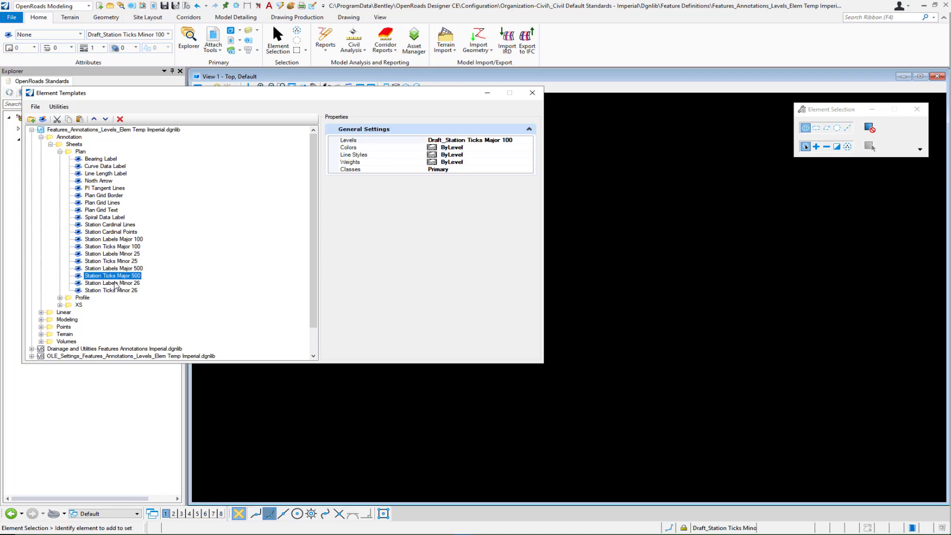
pyautogui.click(113, 282)
pyautogui.write('100')
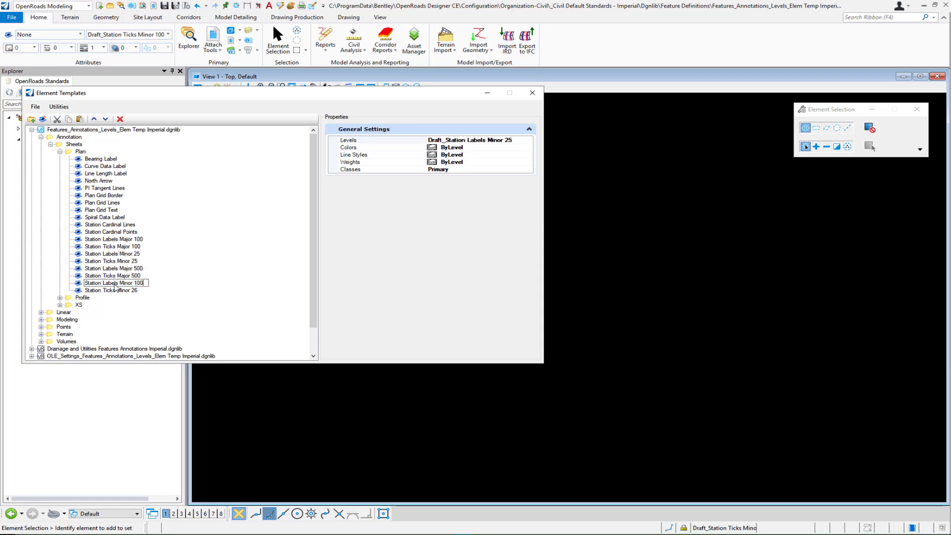
pyautogui.click(111, 290)
pyautogui.write('100')
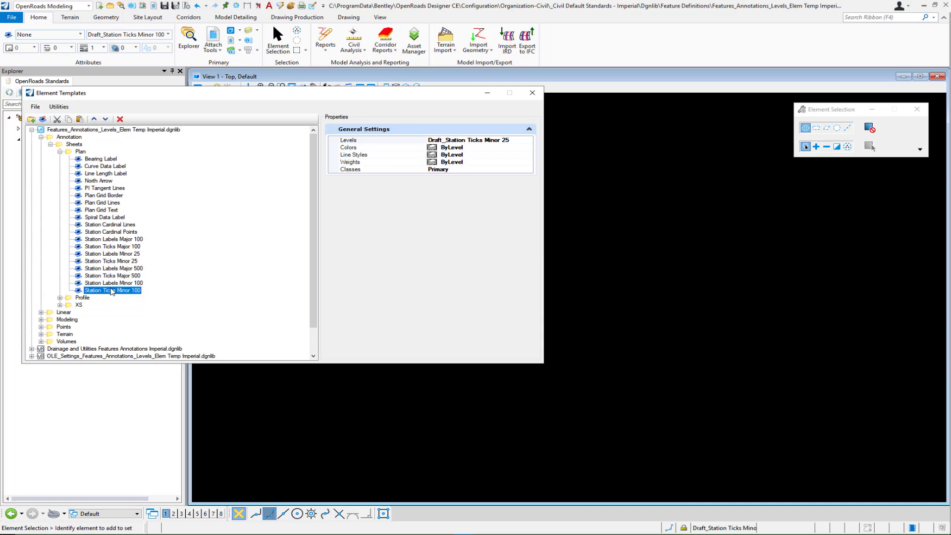
# Step: Check the Major 500 templates' levels and assign Draft_Station Ticks Minor 100 to the Minor 100 template, then close Element Templates
pyautogui.click(112, 268)
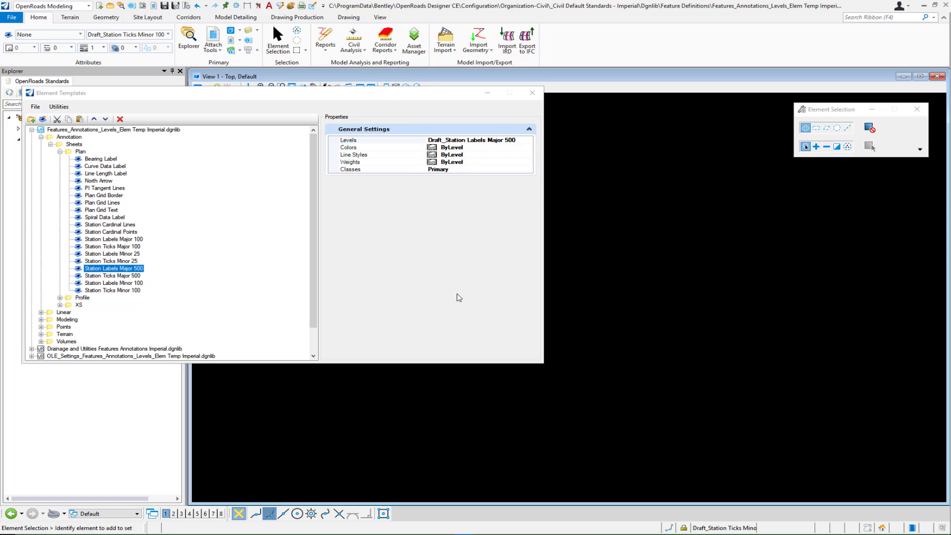
pyautogui.click(112, 275)
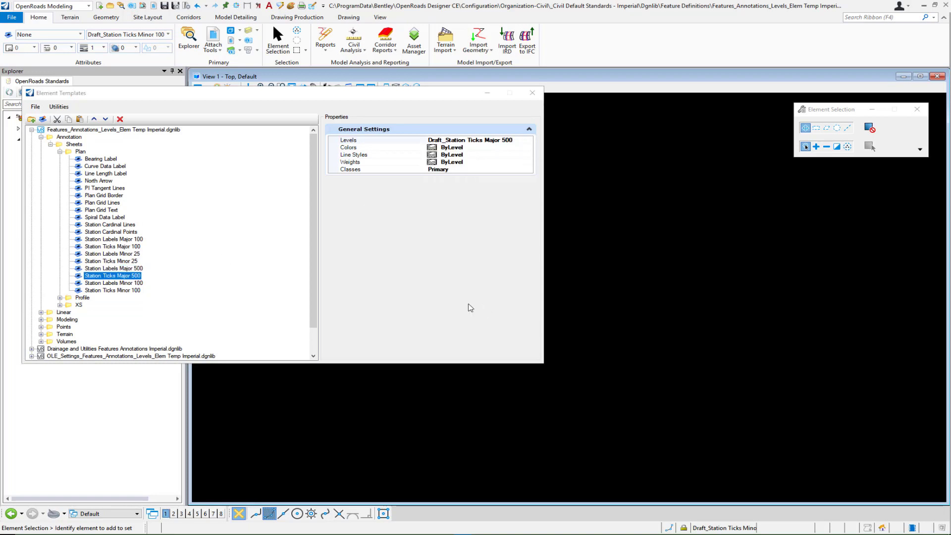
pyautogui.click(113, 282)
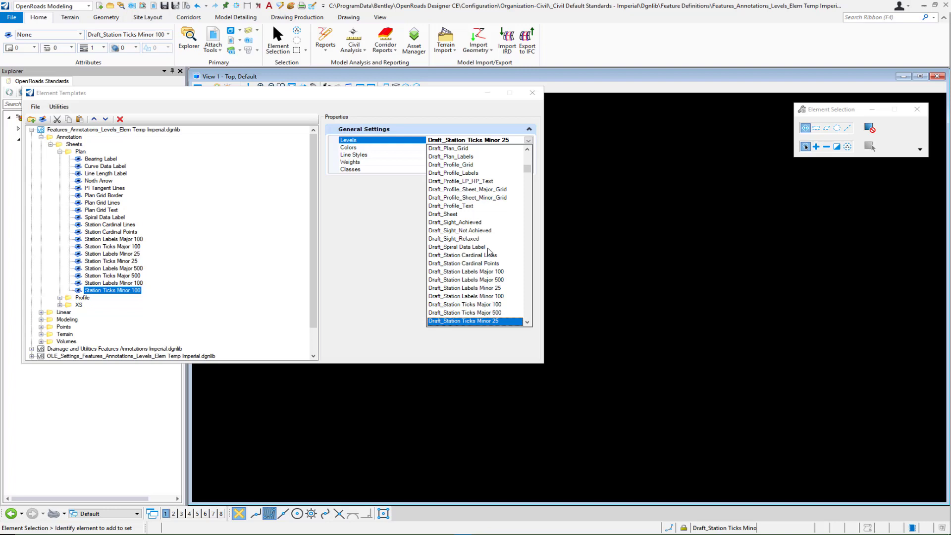
pyautogui.click(465, 304)
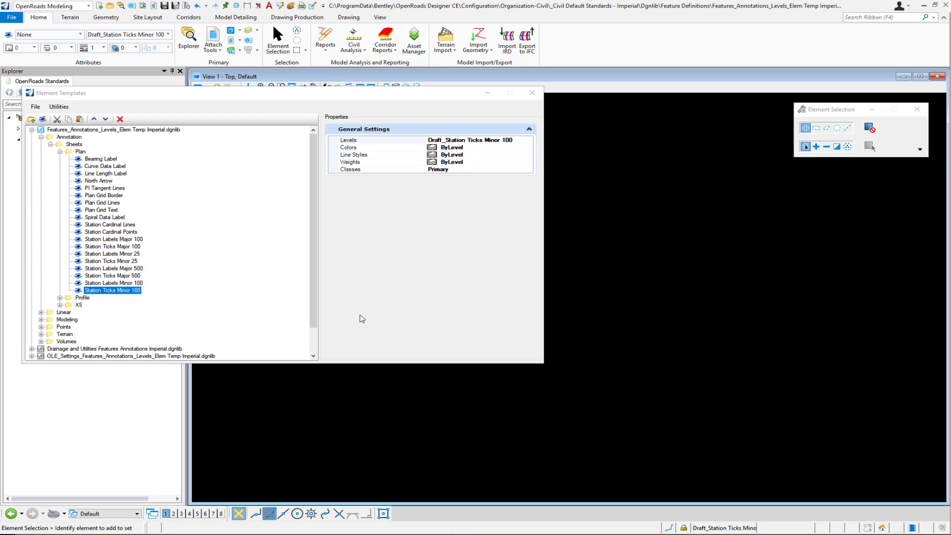
pyautogui.click(532, 93)
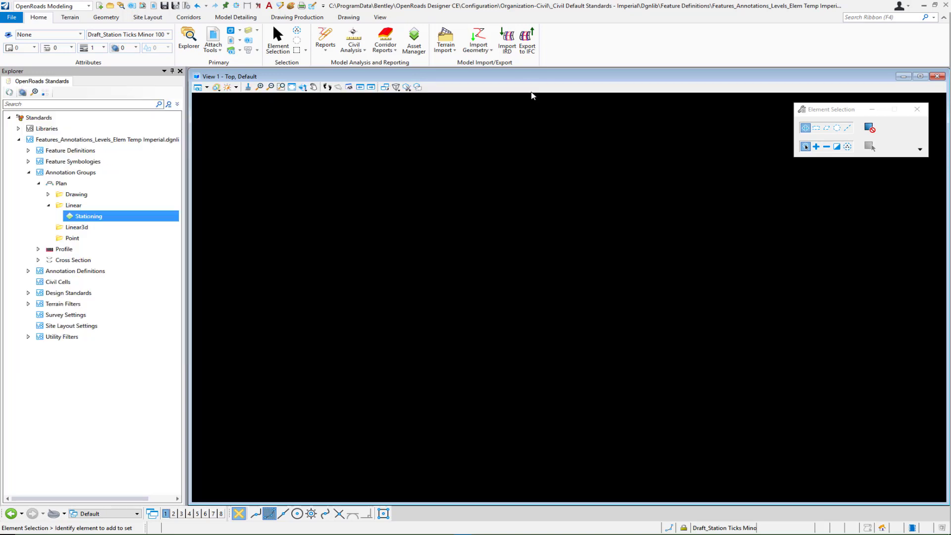
# Step: Manage the Stationing group and set Station Ticks Major 100 to template Annotation\Sheets\Plan\Station Ticks Major 100
pyautogui.rightClick(88, 216)
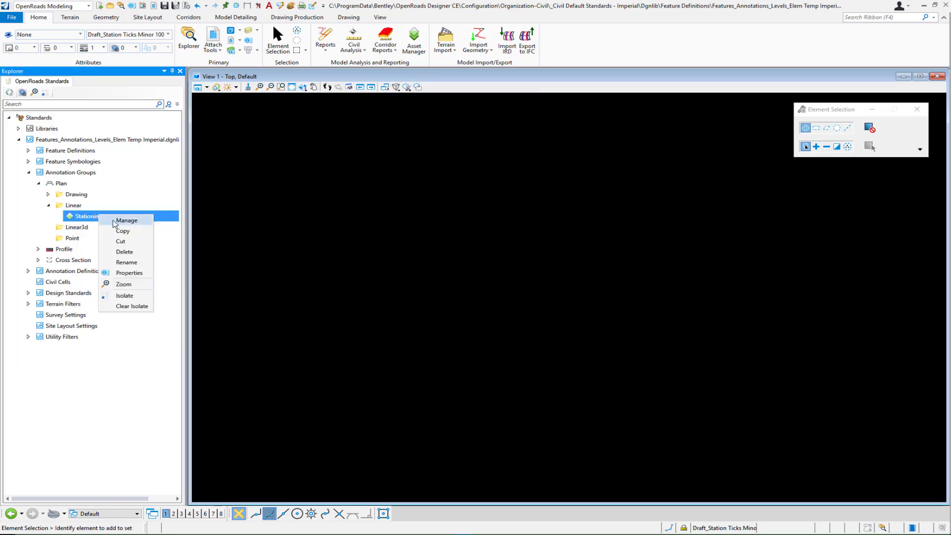
pyautogui.click(127, 220)
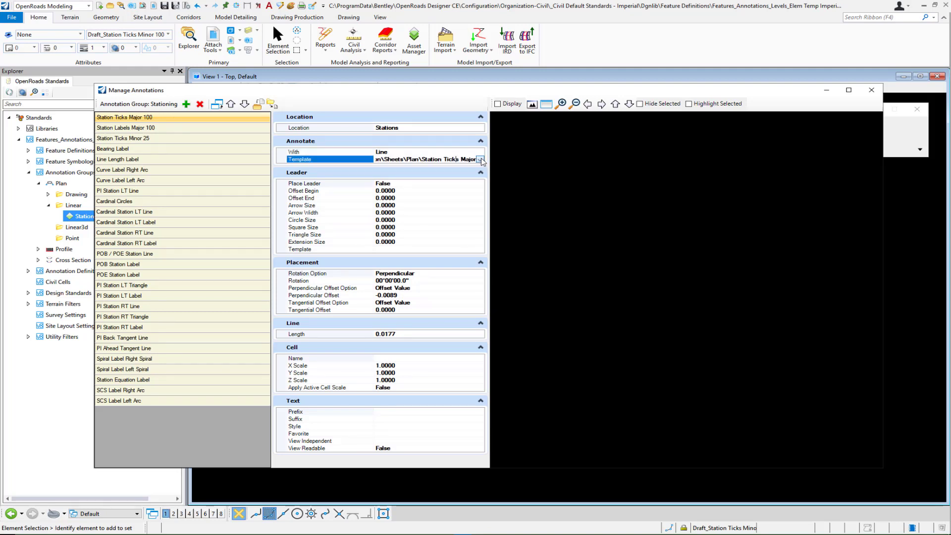
pyautogui.click(479, 158)
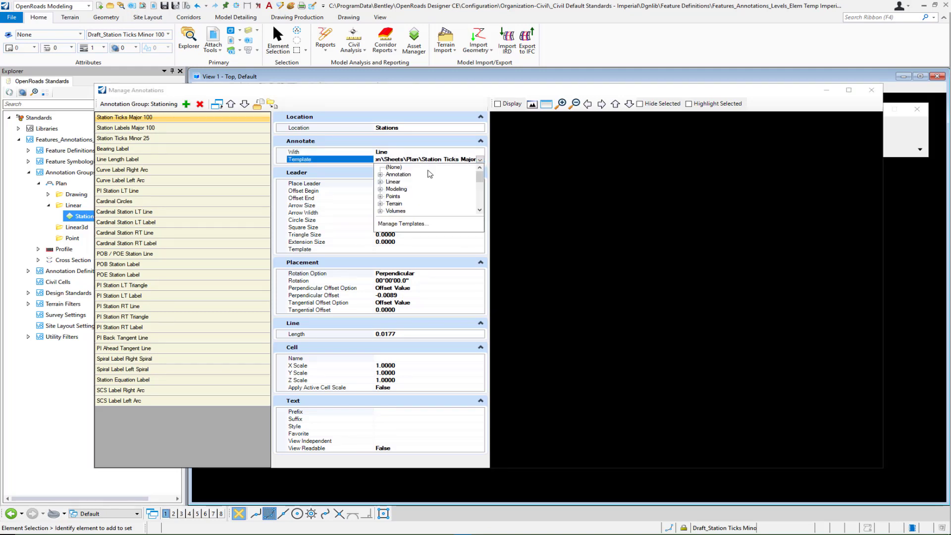
pyautogui.click(379, 174)
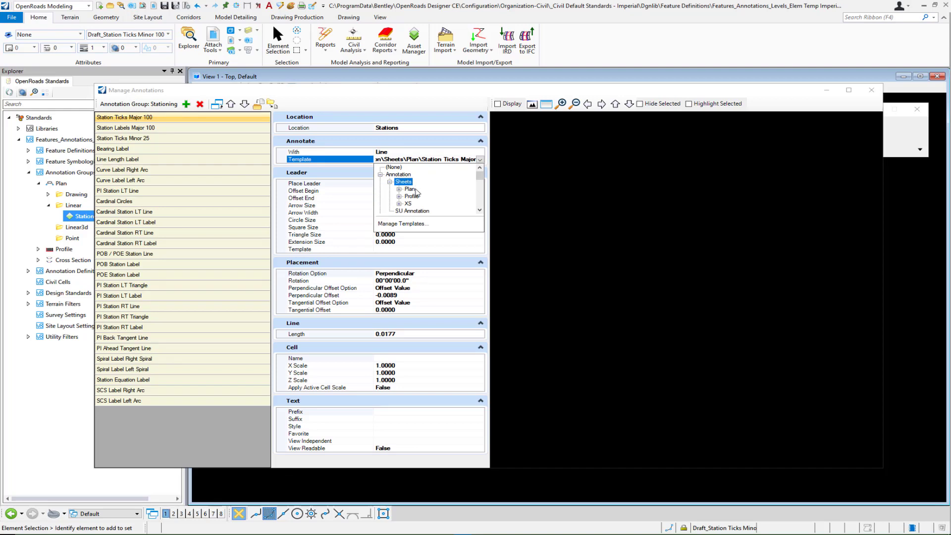
pyautogui.click(403, 182)
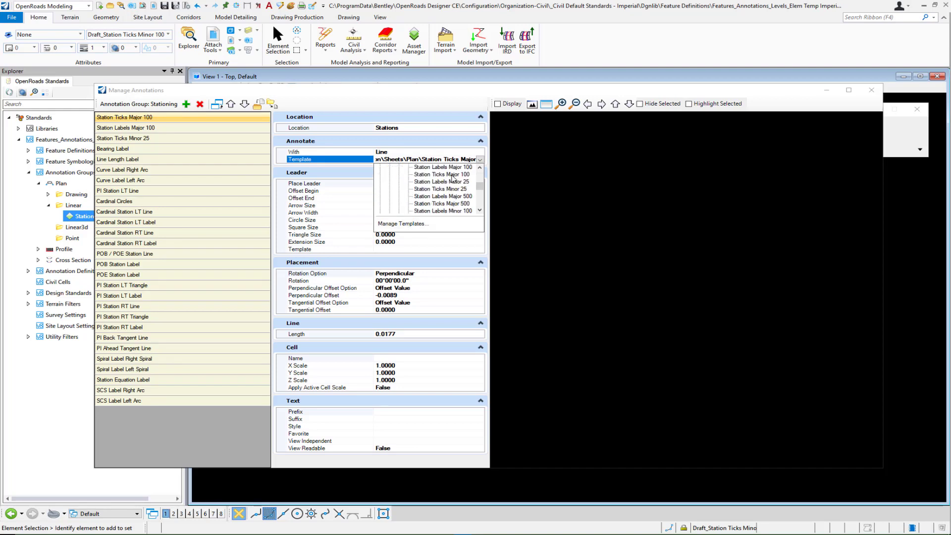
pyautogui.click(442, 175)
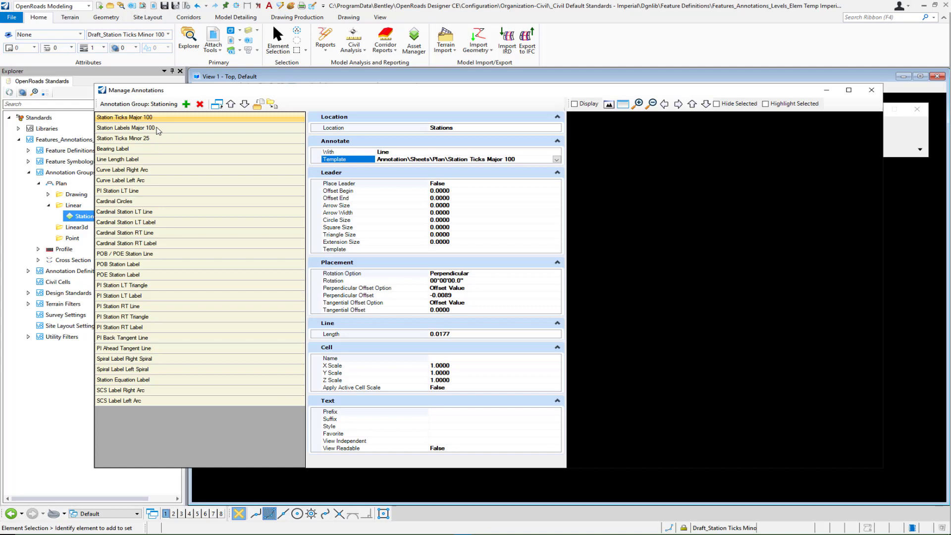
# Step: Review the settings of the Station Labels Major 100 and Station Ticks Minor 25 entries
pyautogui.click(126, 127)
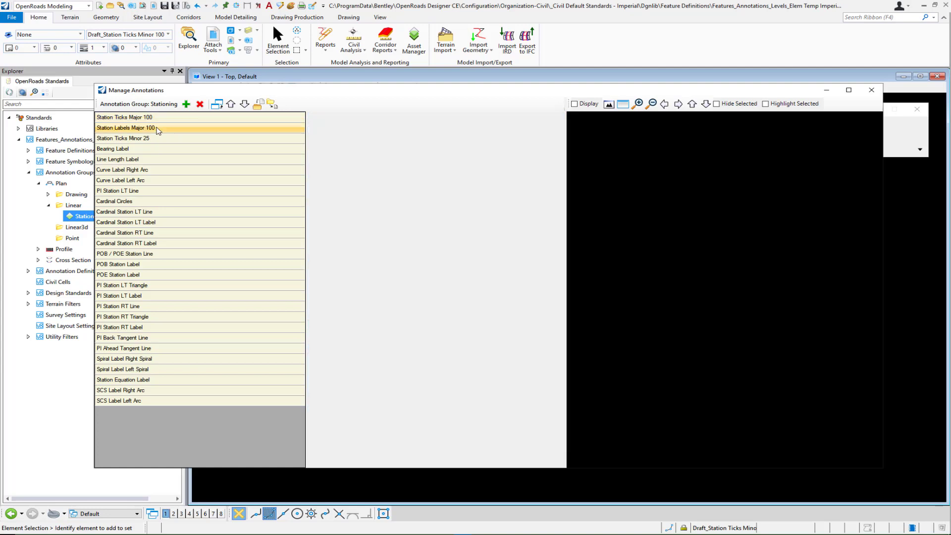
pyautogui.click(125, 128)
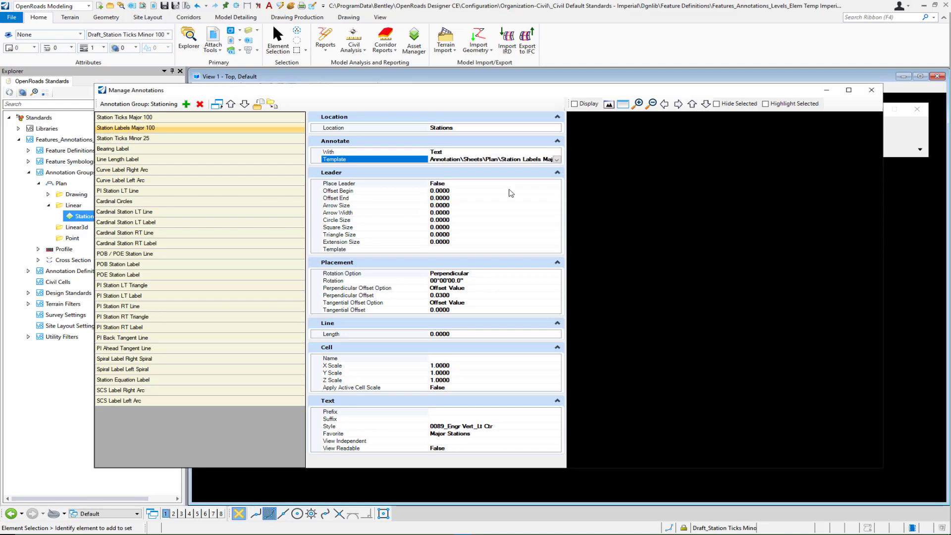
pyautogui.click(122, 139)
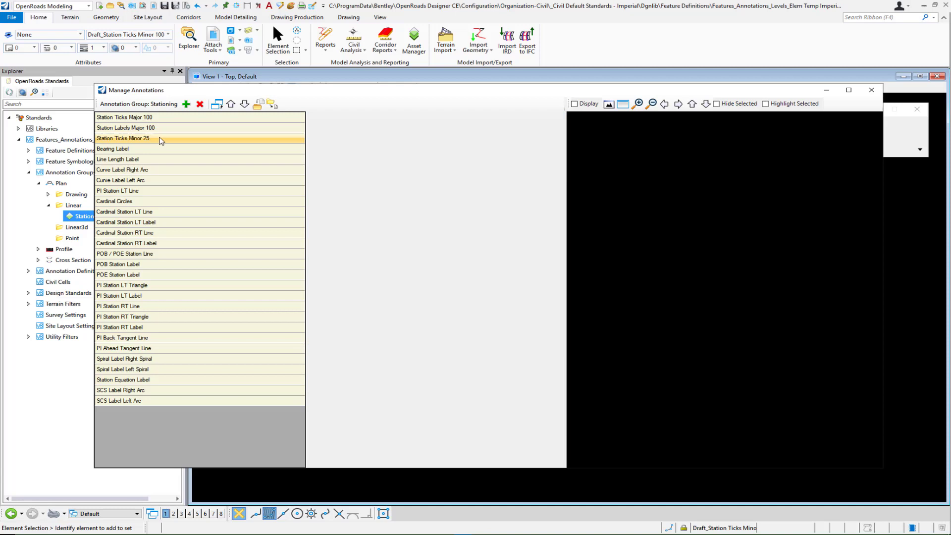
pyautogui.click(123, 139)
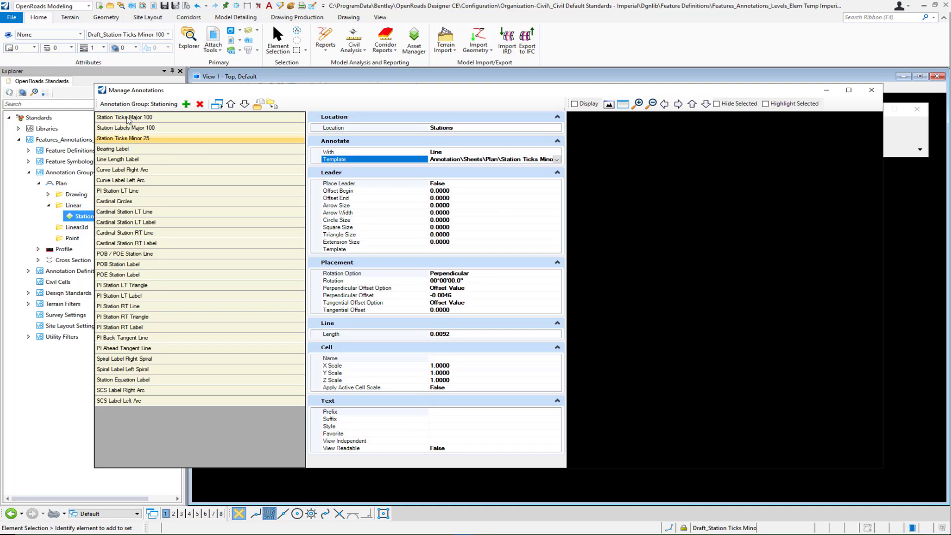
# Step: Copy the three entries and rename them Station Ticks Major 500, Station Labels Major 500 and Station Ticks Minor 100
pyautogui.click(124, 117)
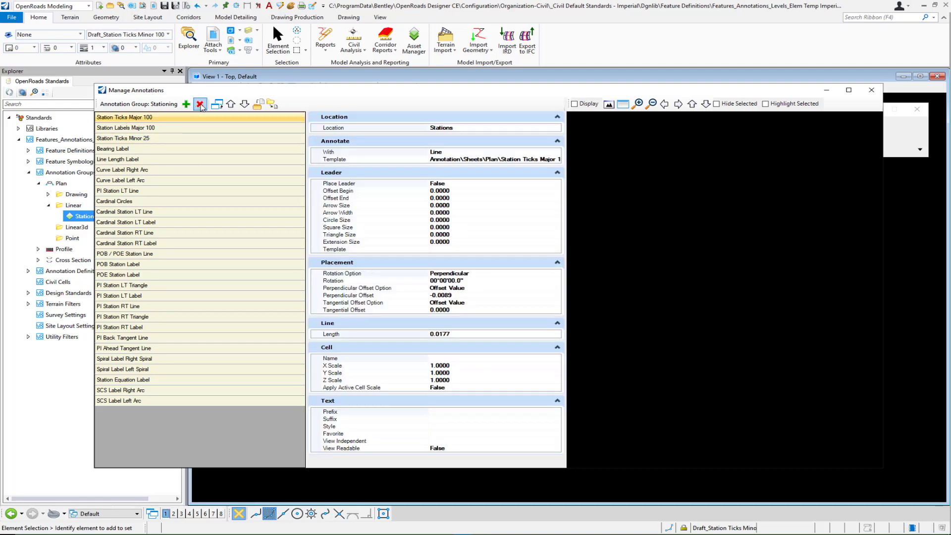
pyautogui.moveTo(217, 104)
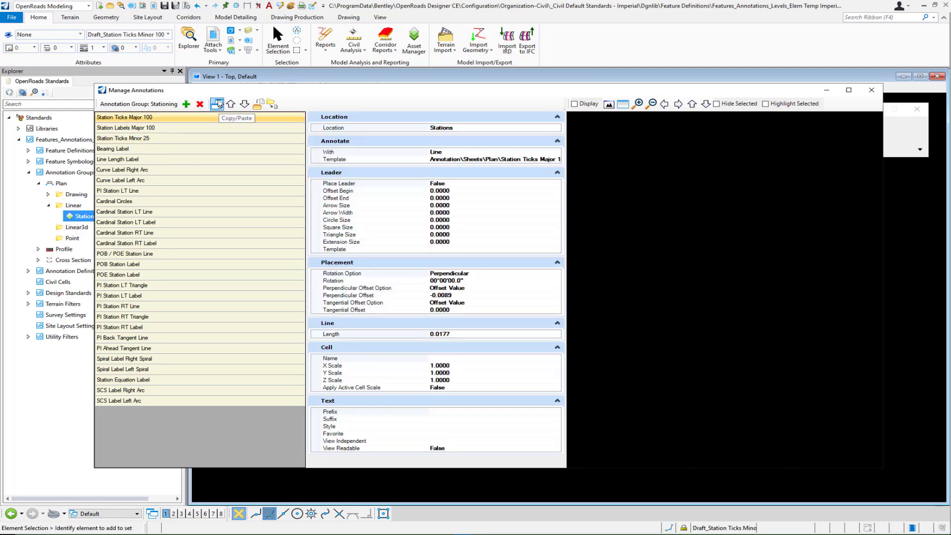
pyautogui.click(217, 104)
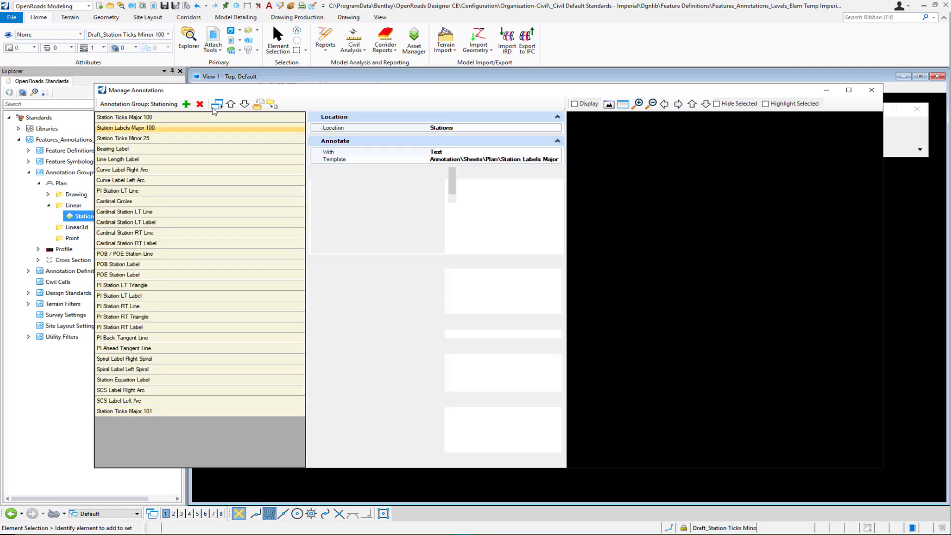
pyautogui.click(217, 104)
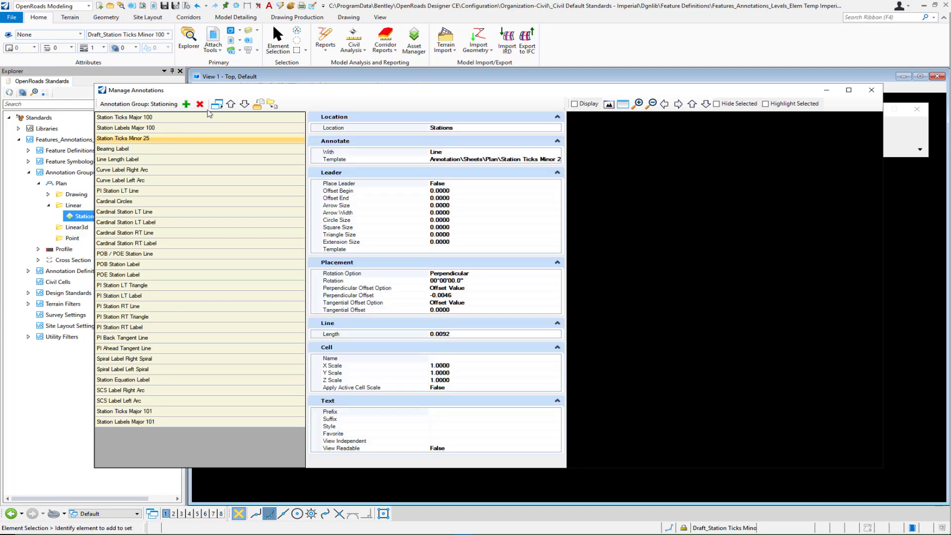
pyautogui.click(217, 104)
pyautogui.write('500')
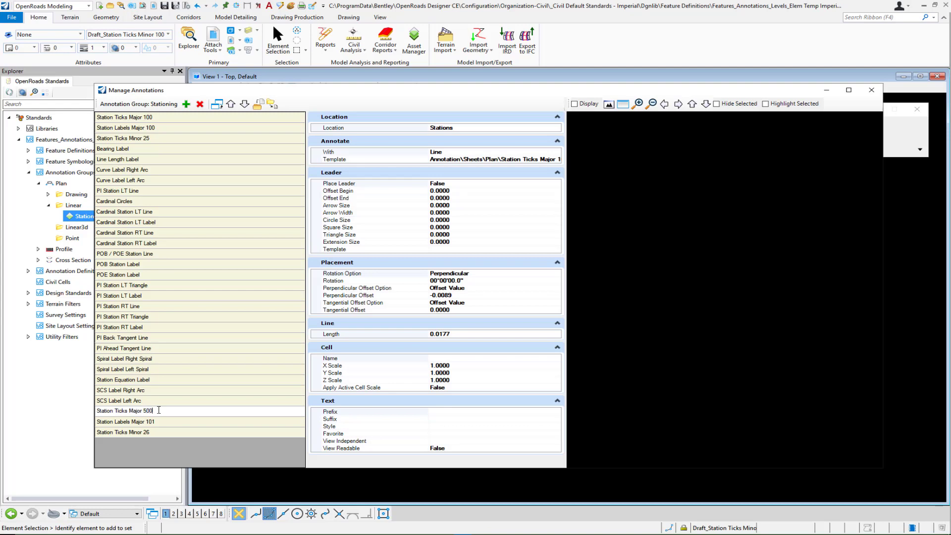
pyautogui.click(152, 422)
pyautogui.write('500')
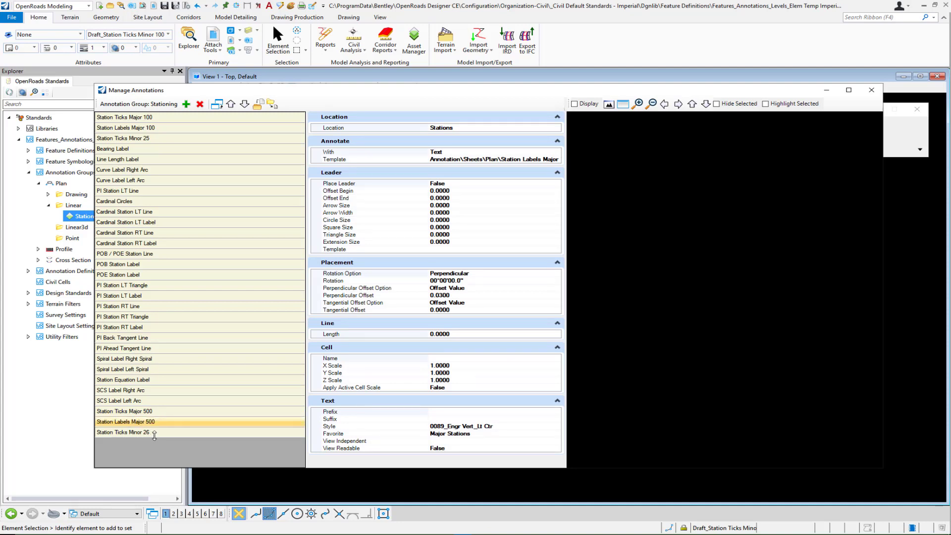
pyautogui.click(123, 430)
pyautogui.write('100')
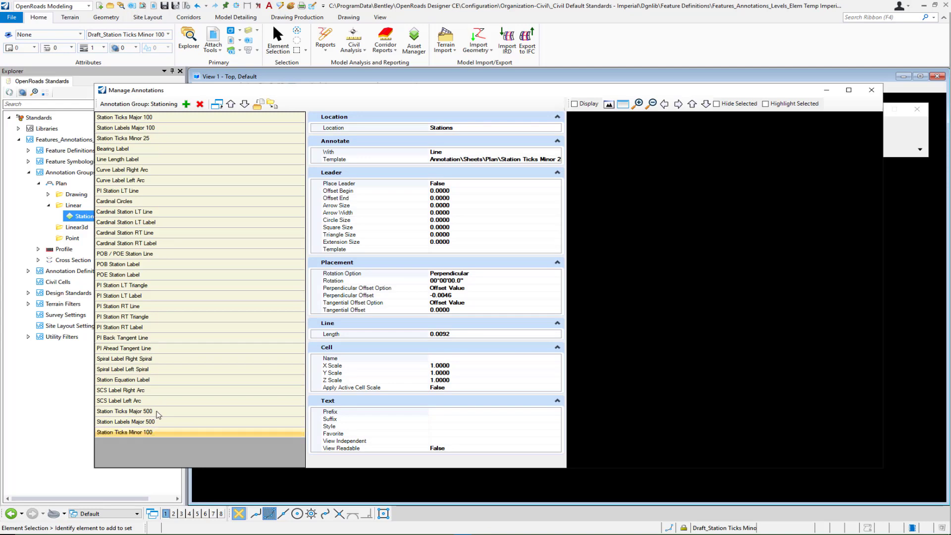
# Step: Review the station interval and template of the Station Ticks Major 500 entry
pyautogui.click(125, 411)
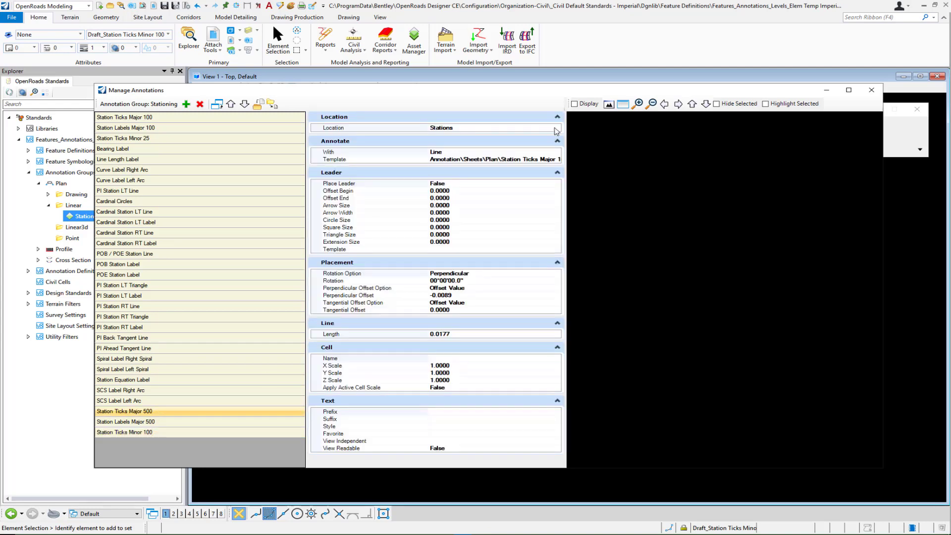
pyautogui.click(368, 128)
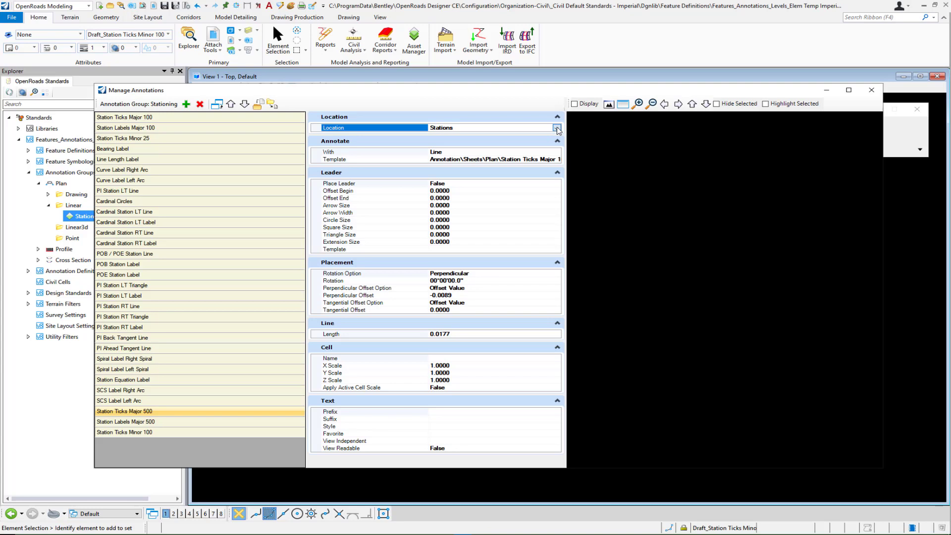
pyautogui.click(554, 128)
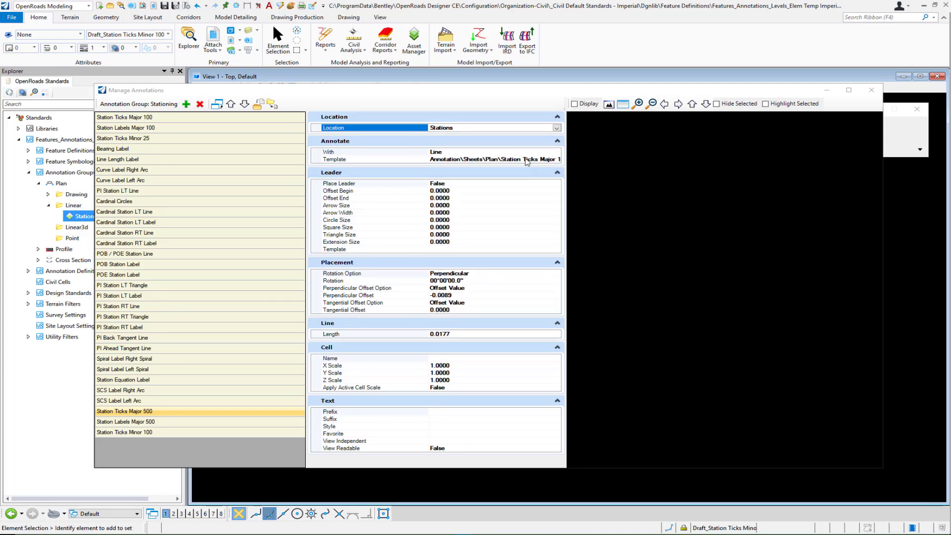
pyautogui.click(554, 158)
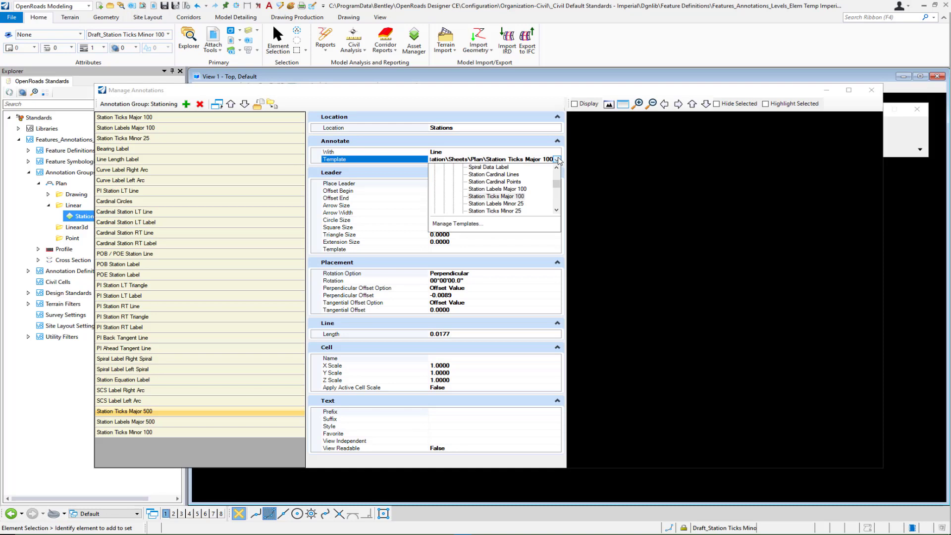
pyautogui.moveTo(543, 180)
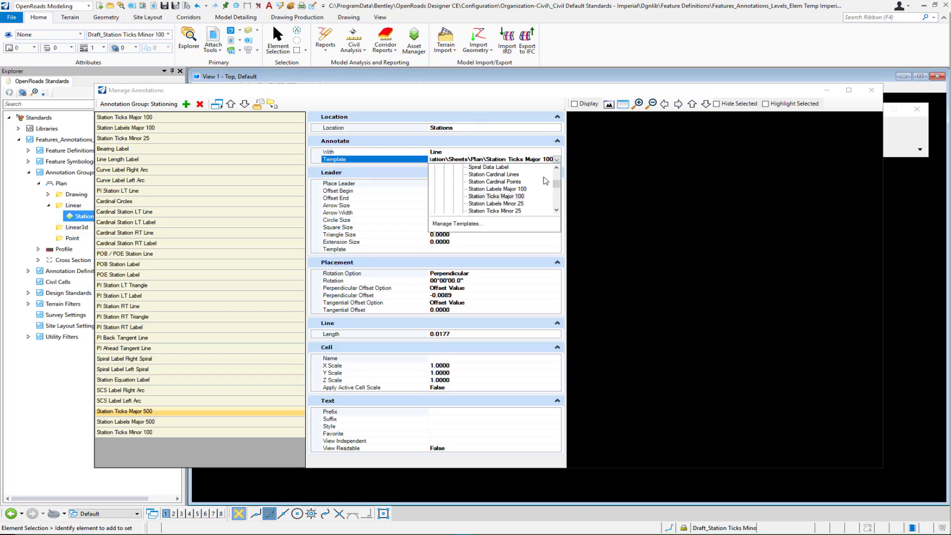
pyautogui.moveTo(558, 210)
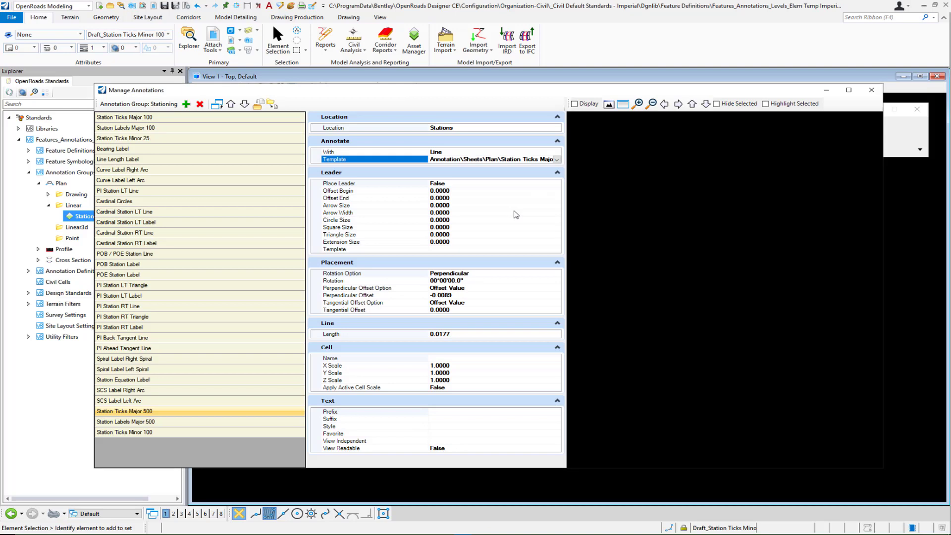
pyautogui.moveTo(160, 425)
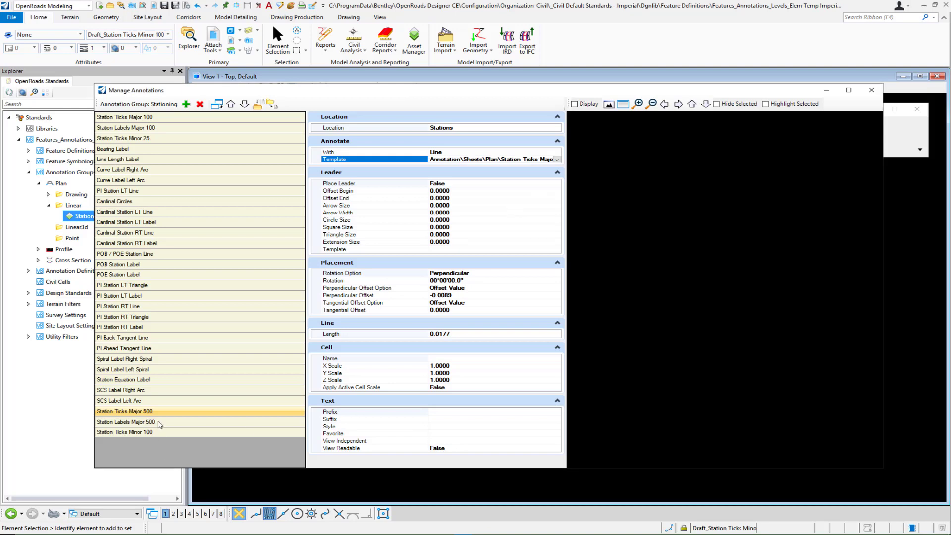
# Step: Review the station interval and template of the Station Labels Major 500 entry
pyautogui.click(126, 421)
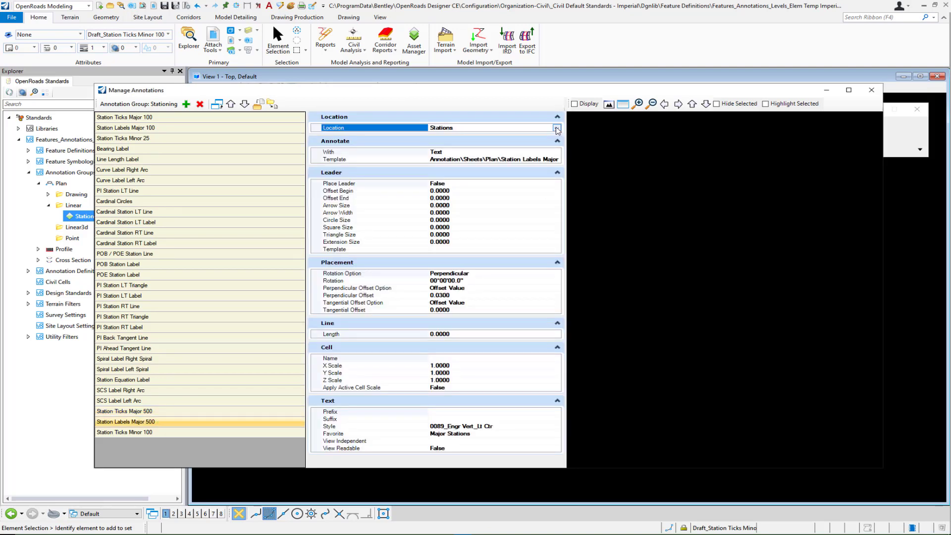
pyautogui.click(554, 128)
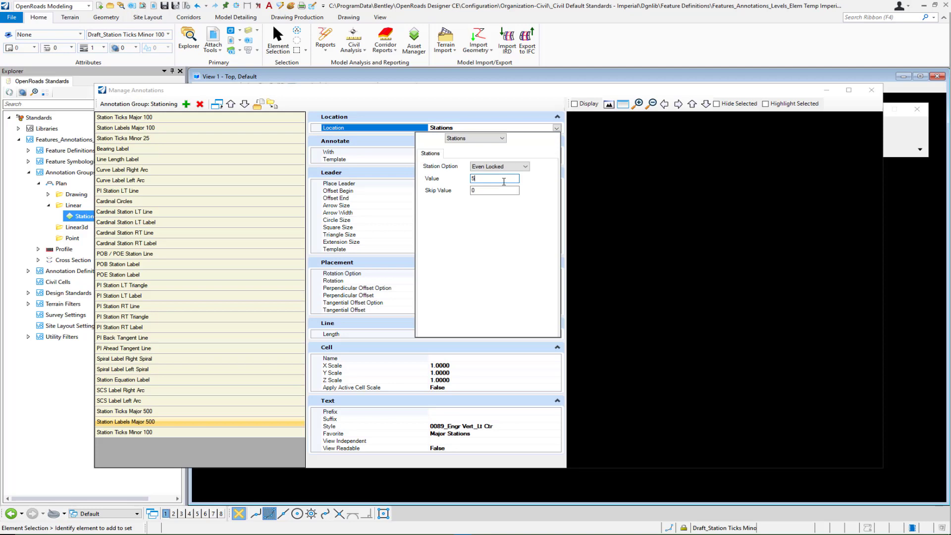
pyautogui.click(333, 158)
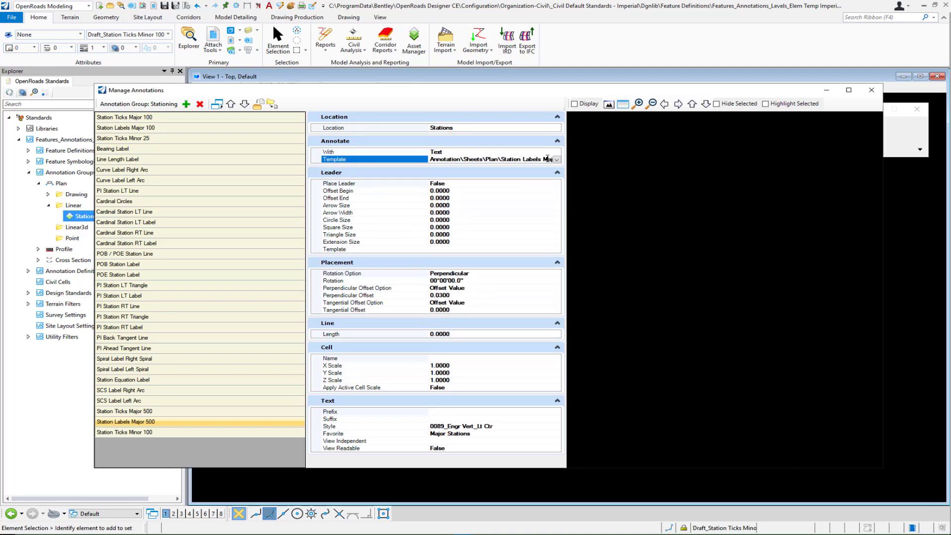
pyautogui.click(555, 159)
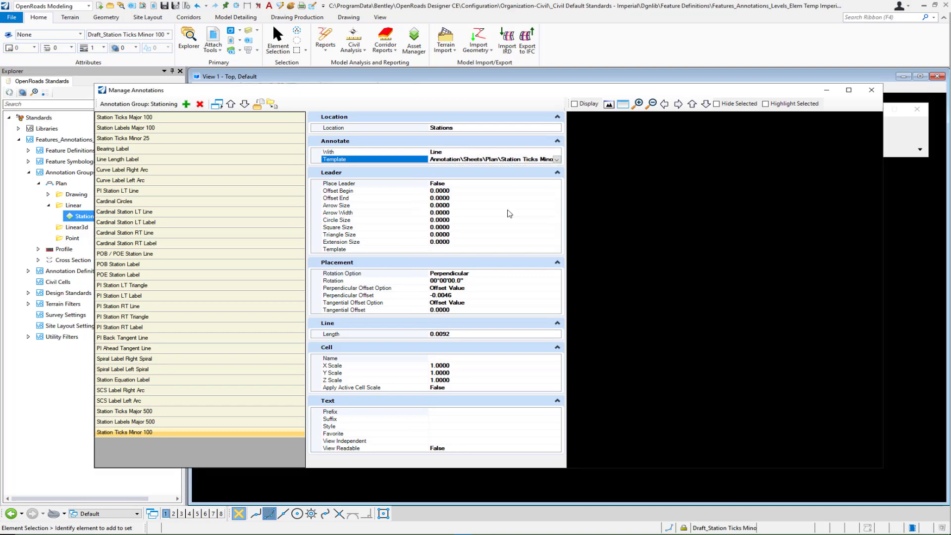
pyautogui.moveTo(164, 136)
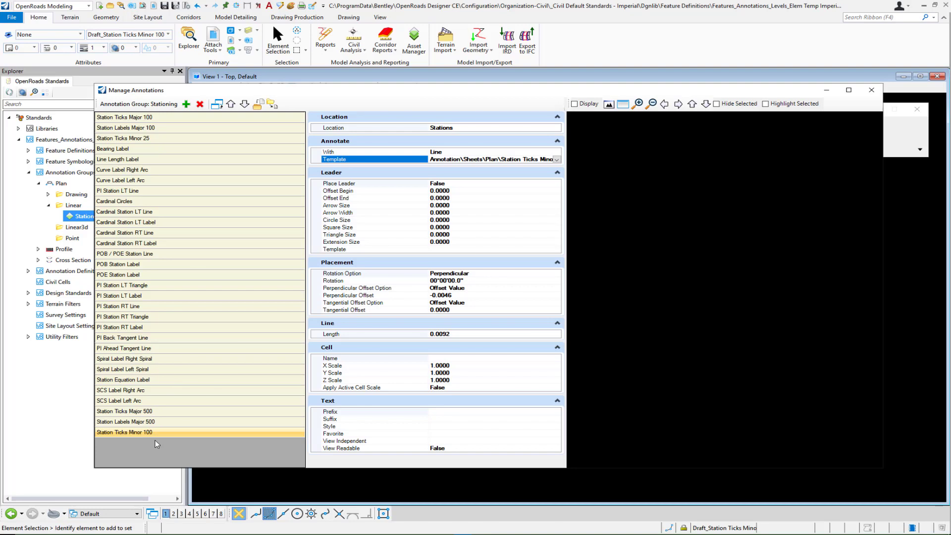
pyautogui.moveTo(809, 173)
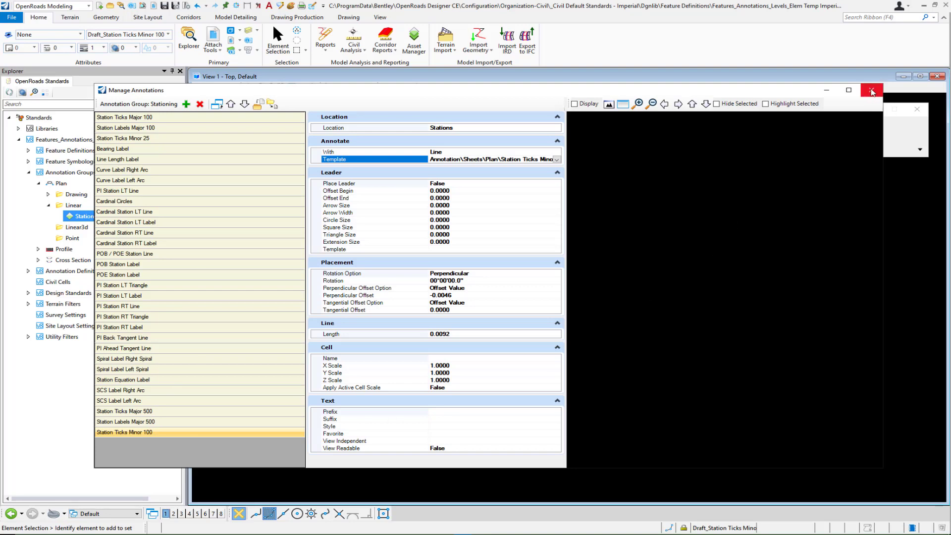
# Step: Close Manage Annotations and create a new 2D design file named Test
pyautogui.click(872, 91)
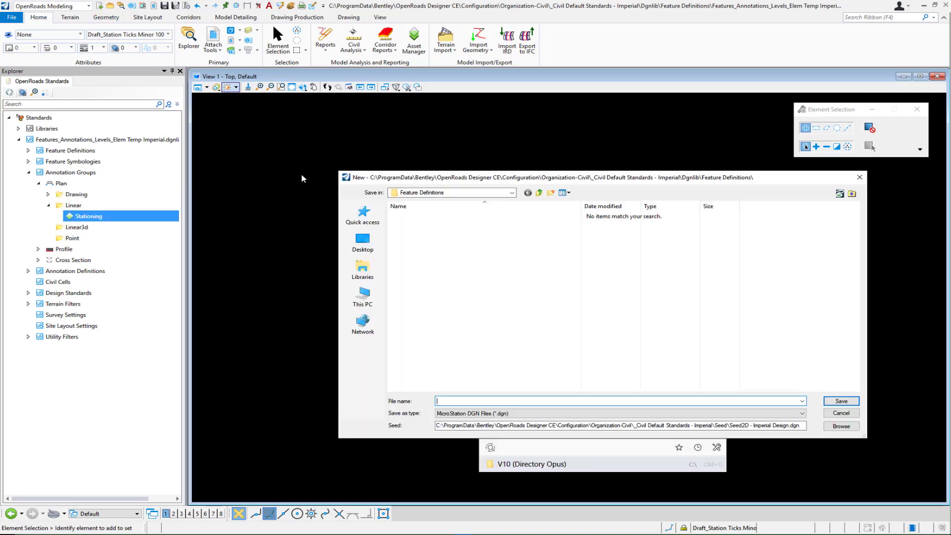
pyautogui.moveTo(543, 387)
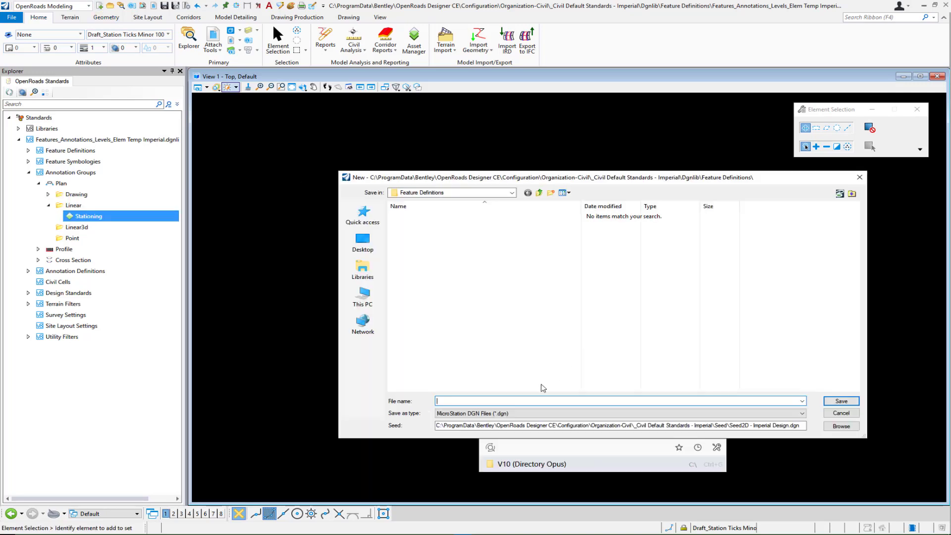
pyautogui.write('Test')
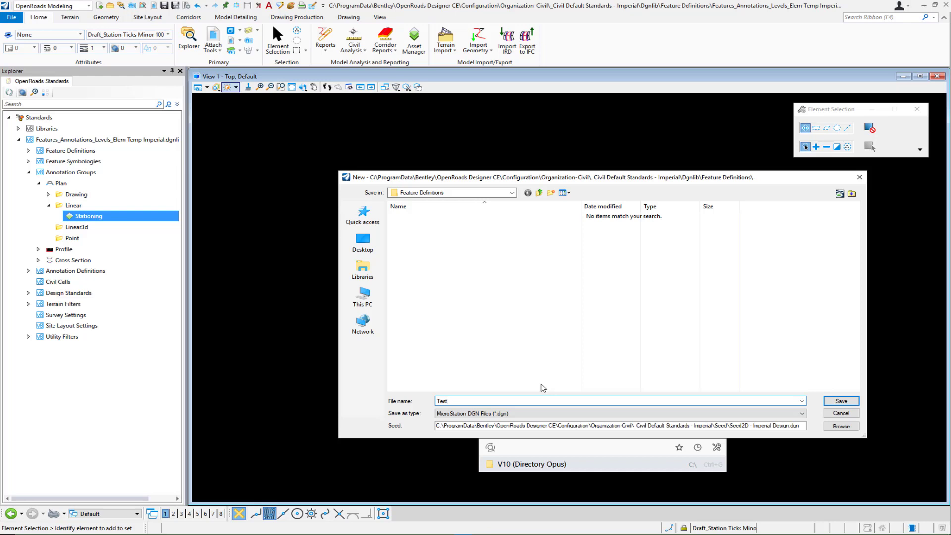
pyautogui.click(840, 401)
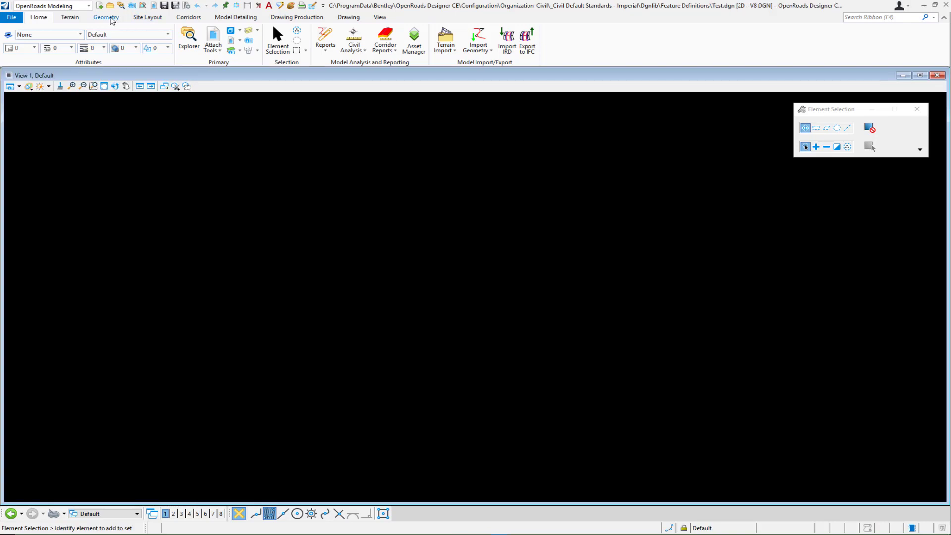
# Step: Make Geom_Baseline the active feature definition from the Feature Definition Toggle Bar
pyautogui.click(106, 16)
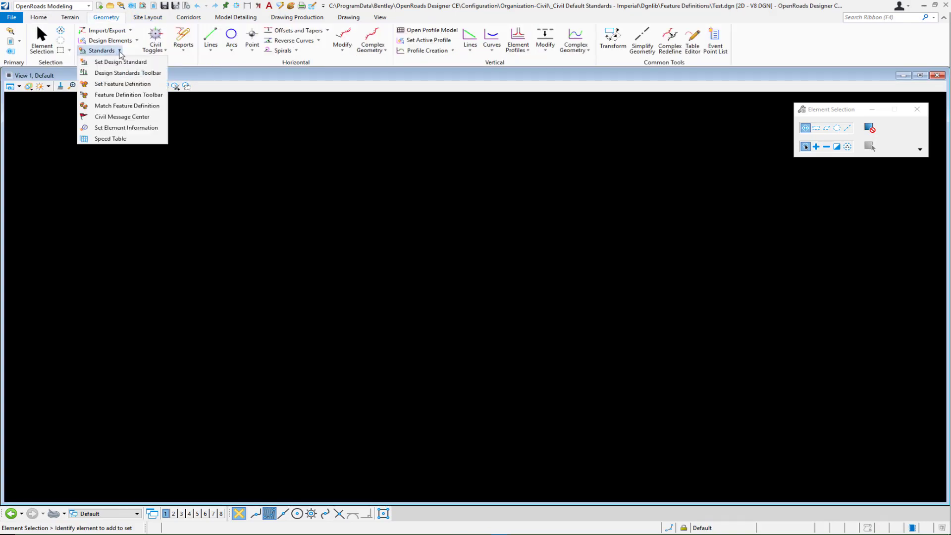
pyautogui.click(127, 95)
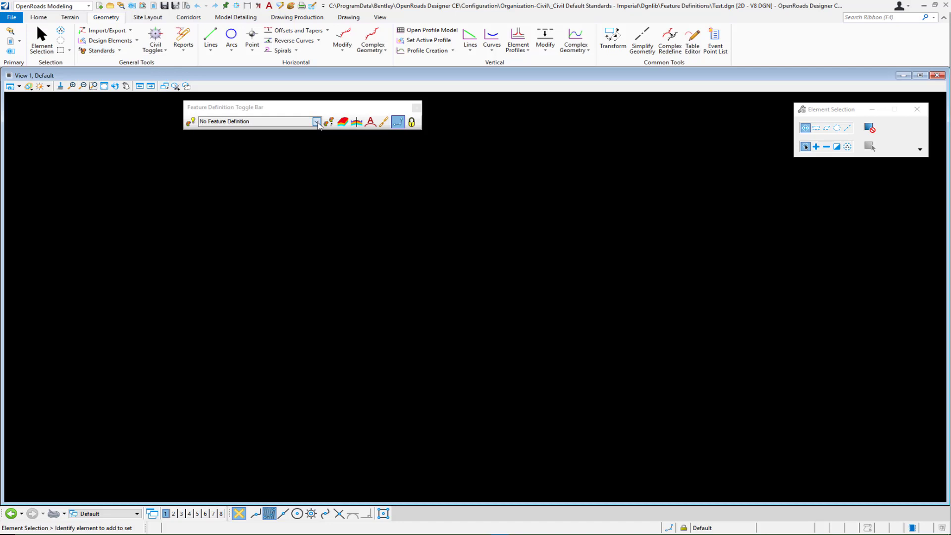
pyautogui.click(316, 121)
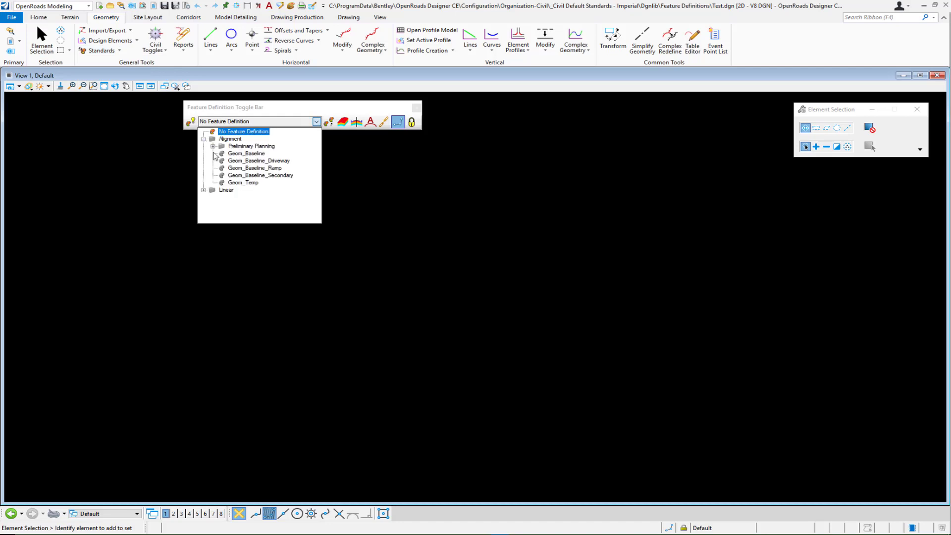
pyautogui.click(246, 153)
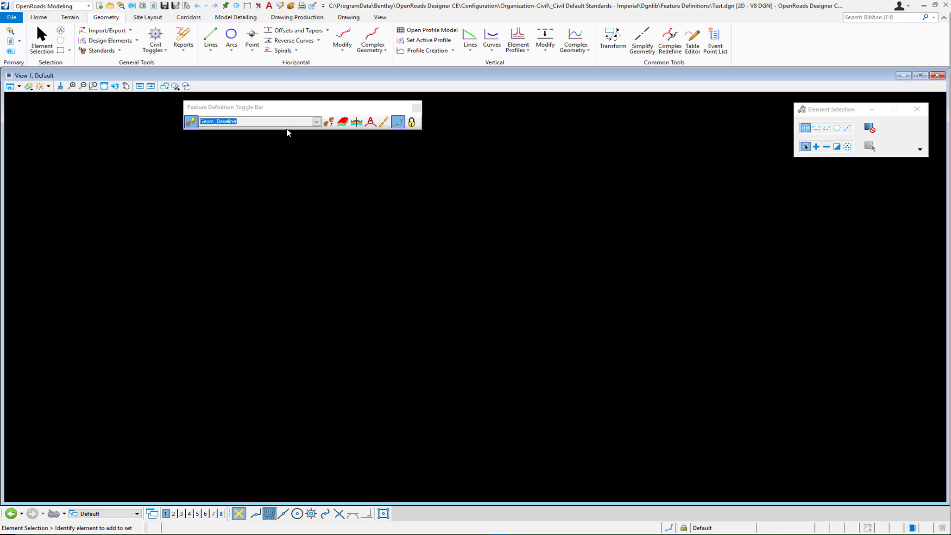
pyautogui.moveTo(374, 127)
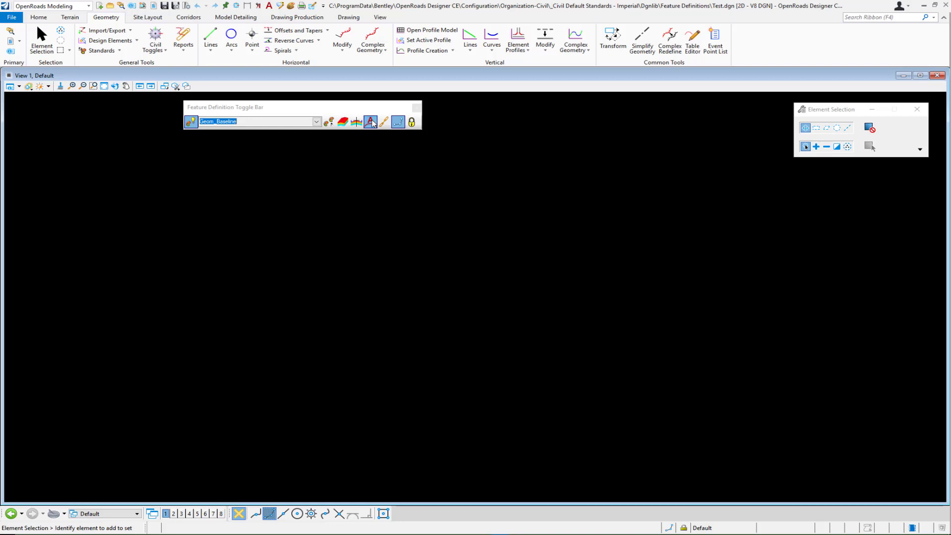
# Step: Draw a Geom_Baseline test alignment with Complex By PI, showing station ticks and labels
pyautogui.click(372, 45)
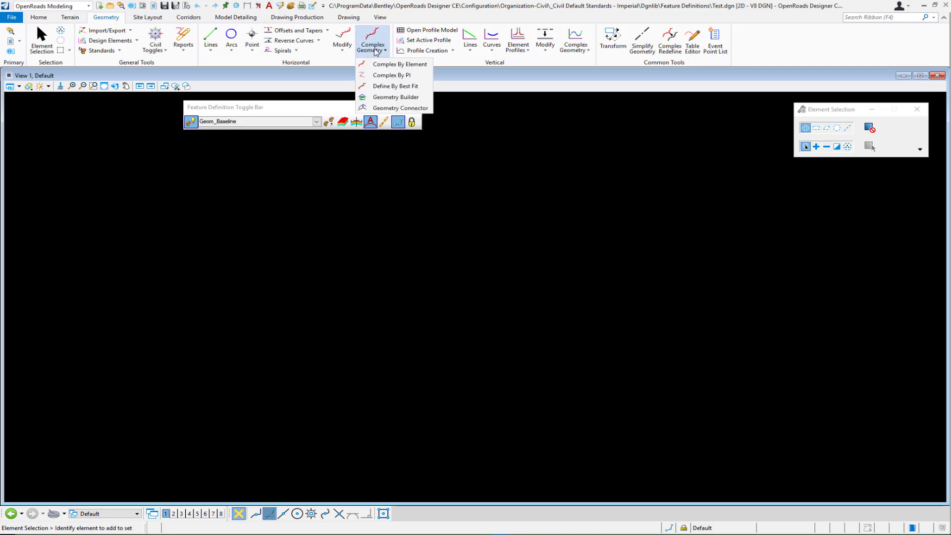
pyautogui.moveTo(392, 74)
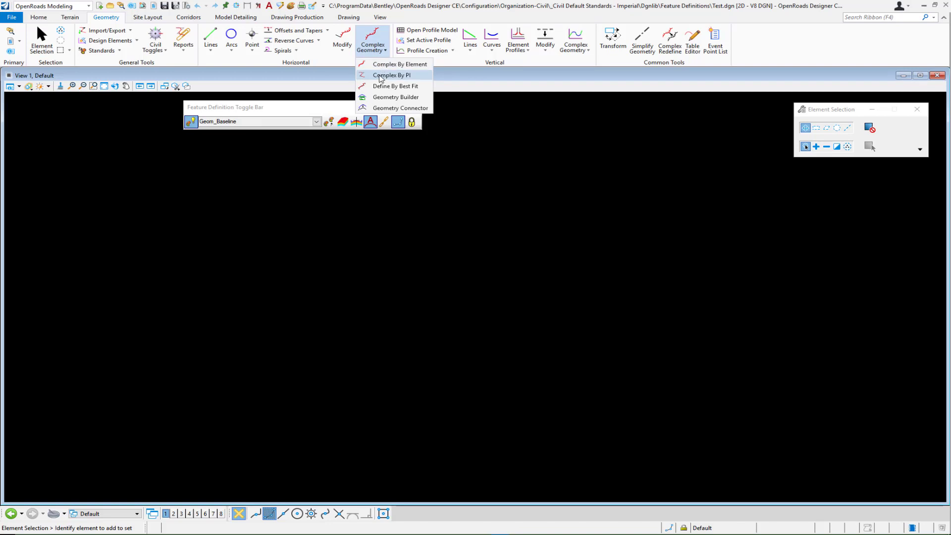
pyautogui.click(391, 74)
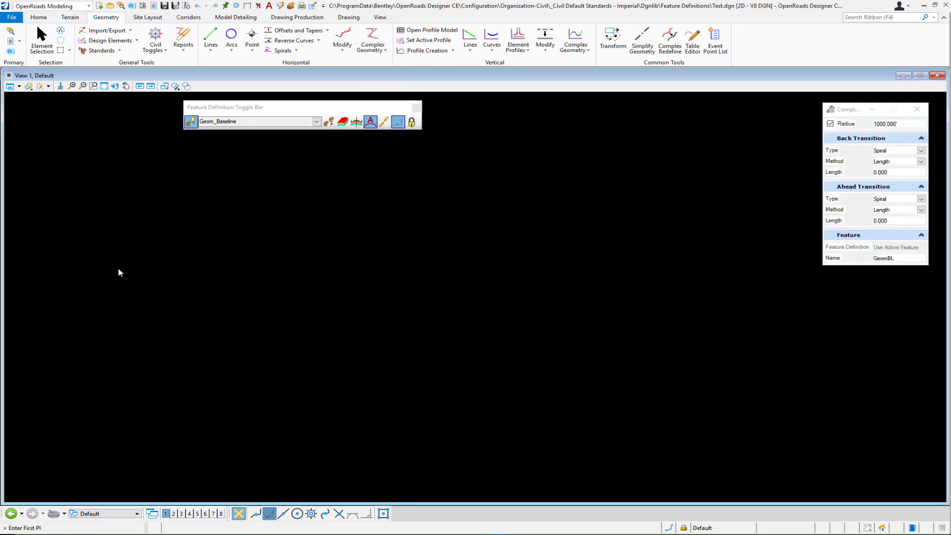
pyautogui.click(109, 271)
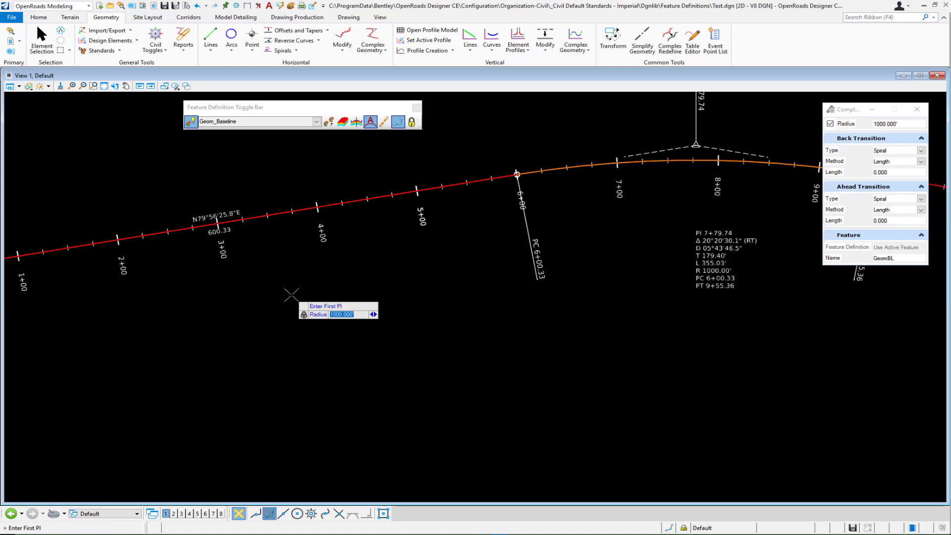
pyautogui.click(39, 16)
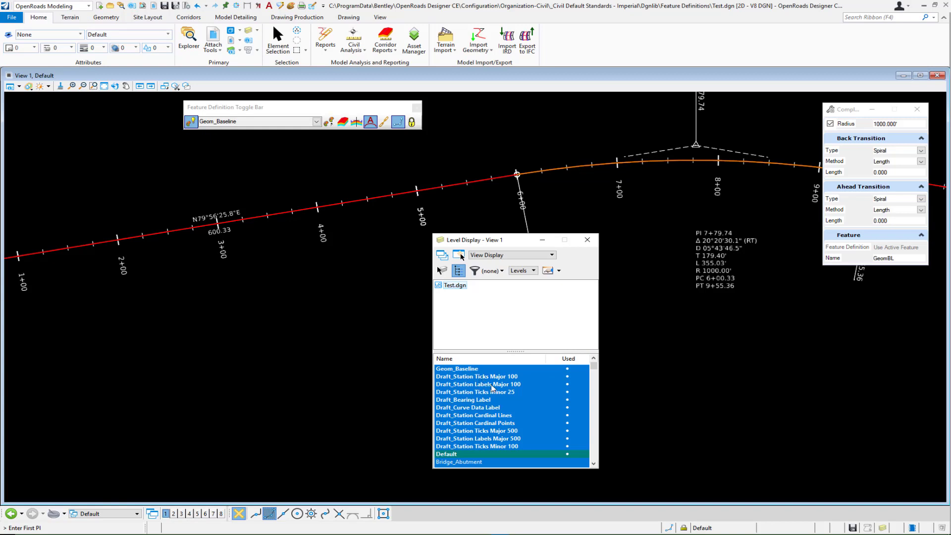
pyautogui.moveTo(490, 380)
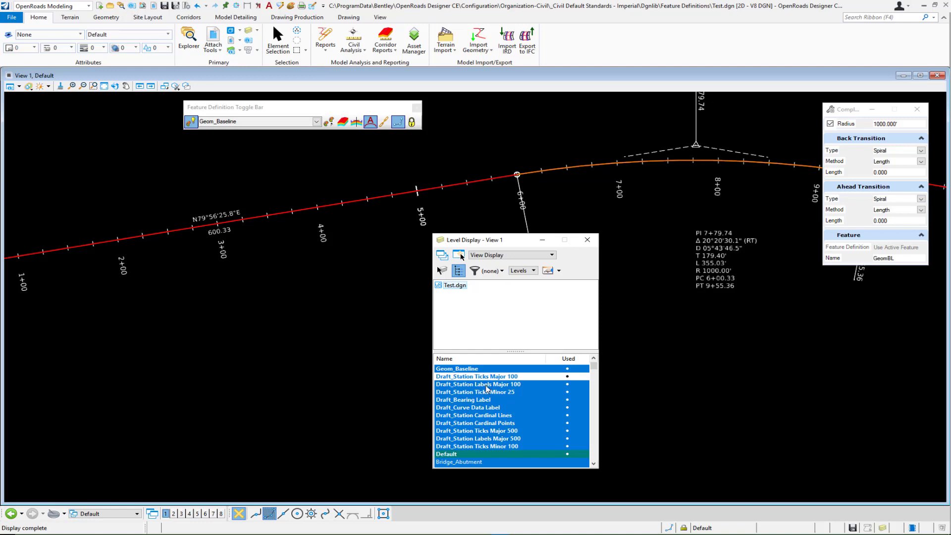
# Step: Turn off the Draft_Station Ticks Major 100 and Ticks Minor 100 levels in Level Display
pyautogui.click(475, 392)
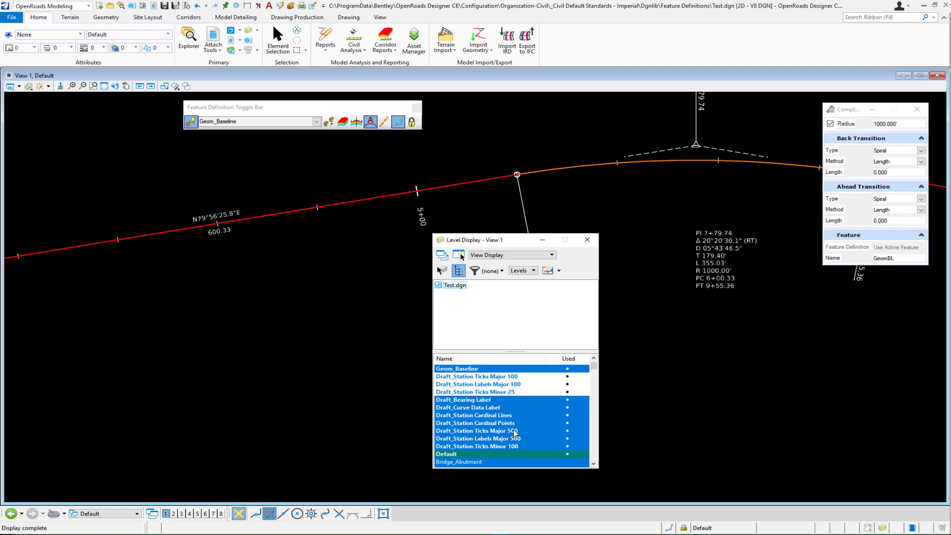
pyautogui.moveTo(508, 449)
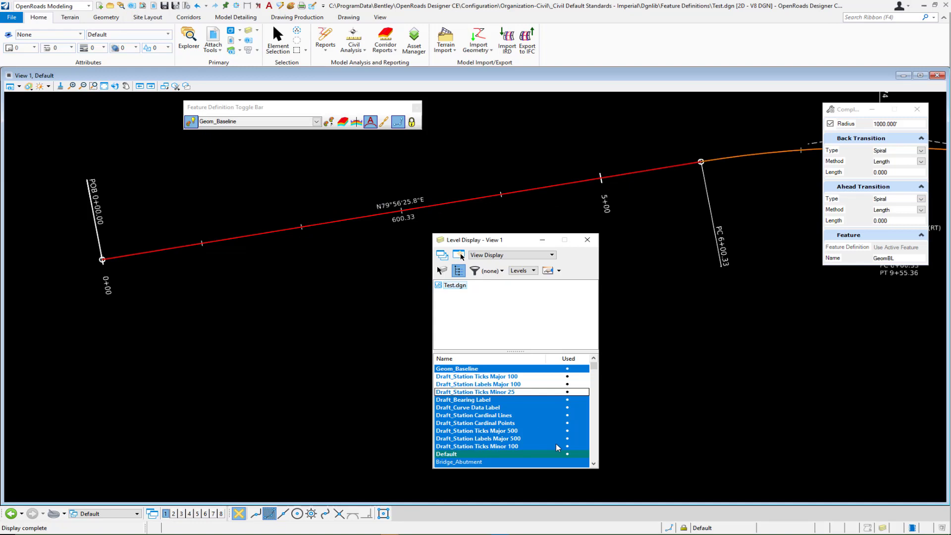
pyautogui.click(476, 446)
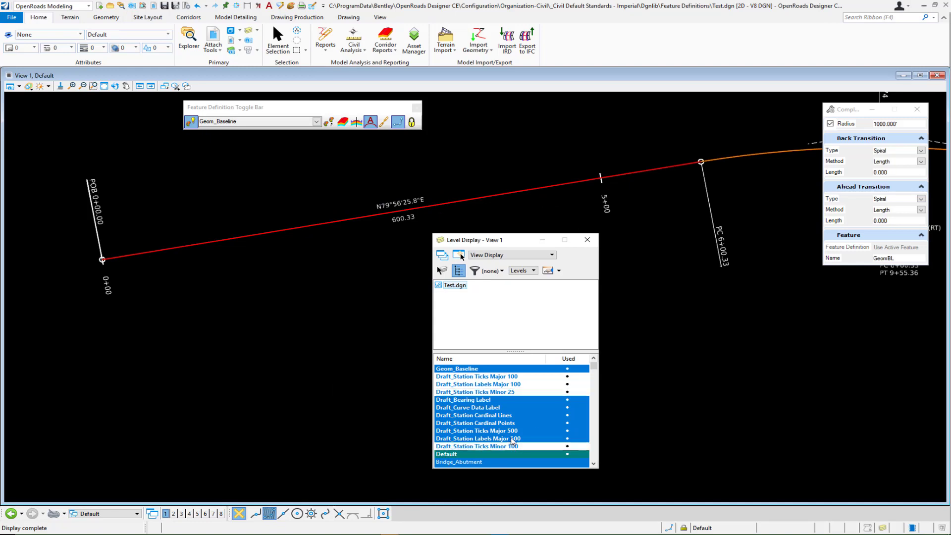